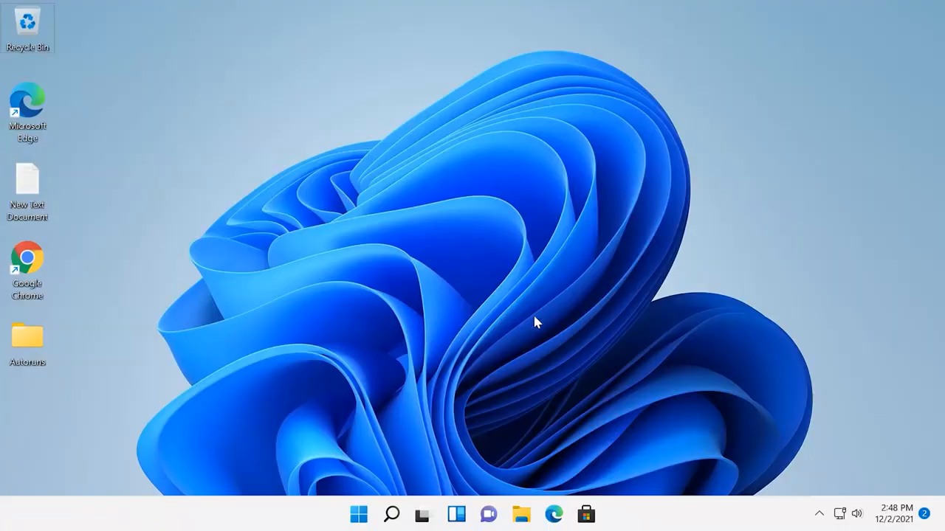
pyautogui.moveTo(360, 513)
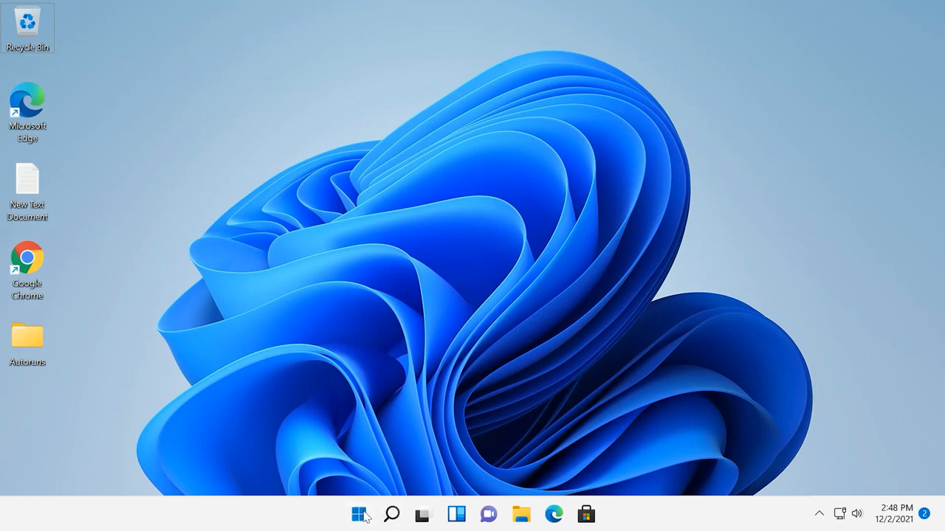
# Launch Settings from the Start menu's pinned apps and bring Storage into view.
pyautogui.click(360, 514)
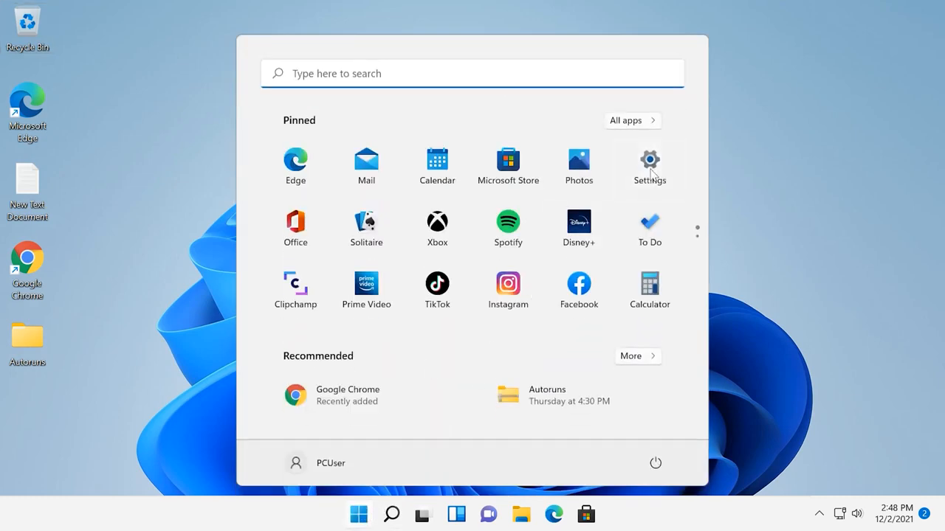
pyautogui.click(649, 159)
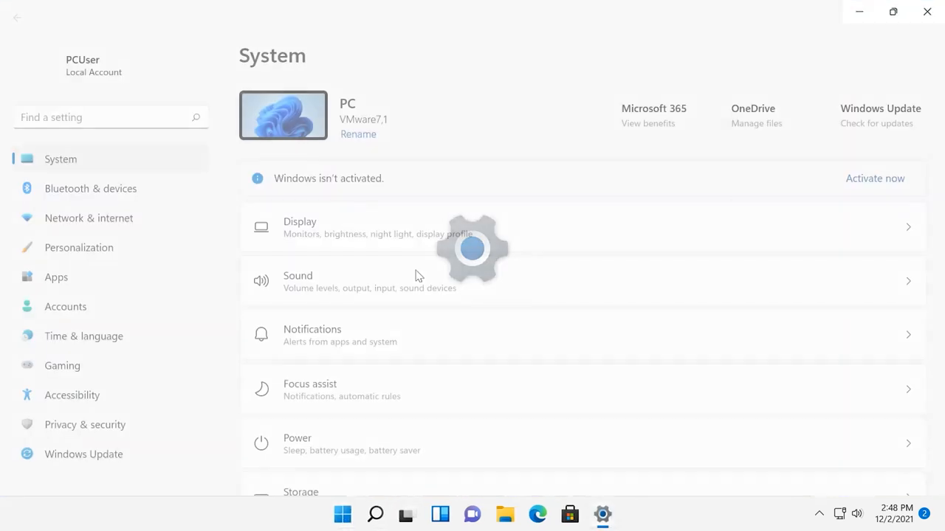
pyautogui.scroll(-3)
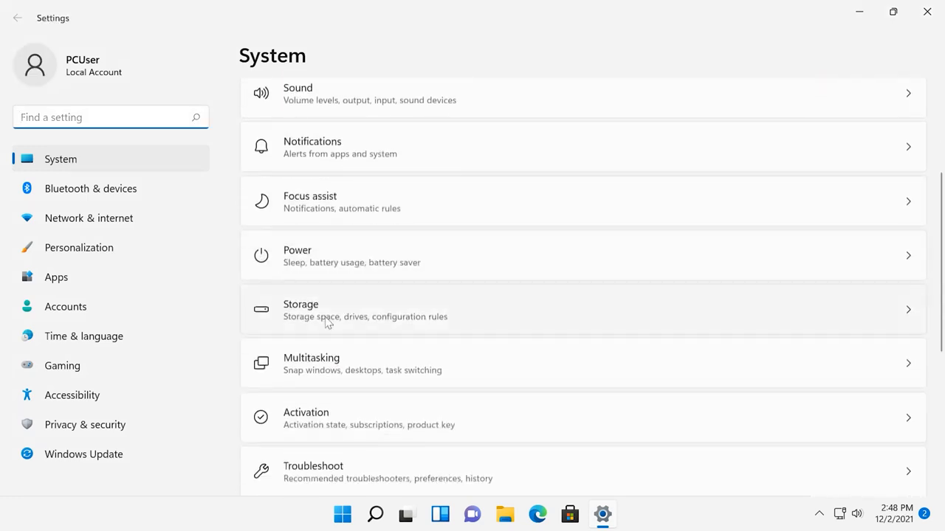
# Review the Temporary files list for Local Disk (C:), then return to the Storage overview.
pyautogui.click(583, 310)
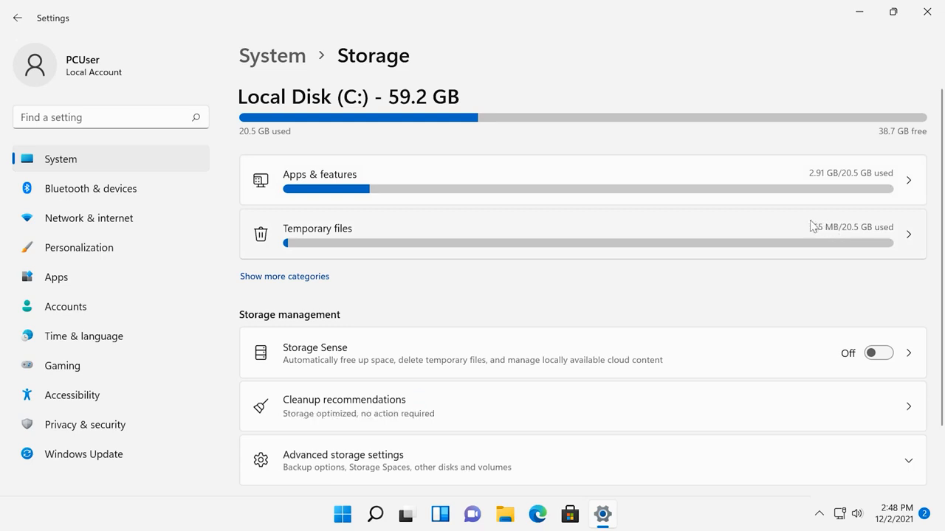
pyautogui.moveTo(727, 228)
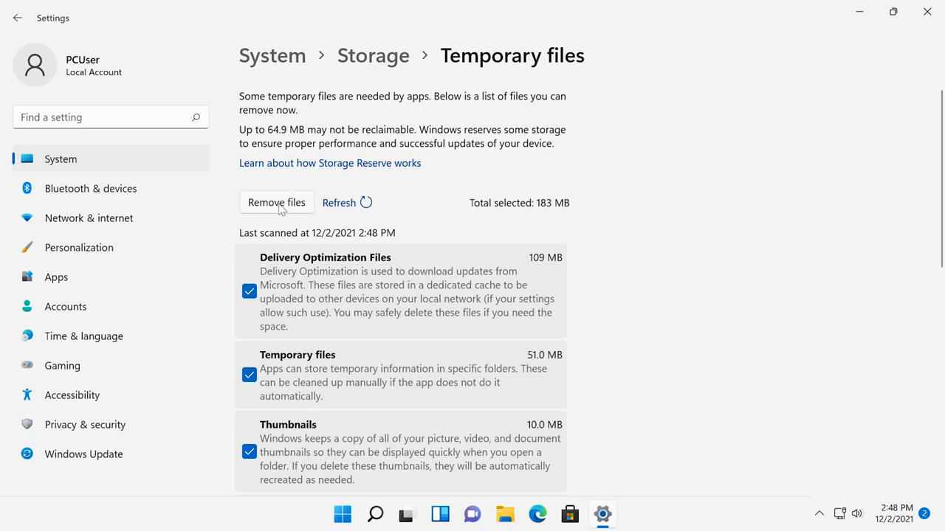
pyautogui.scroll(-3)
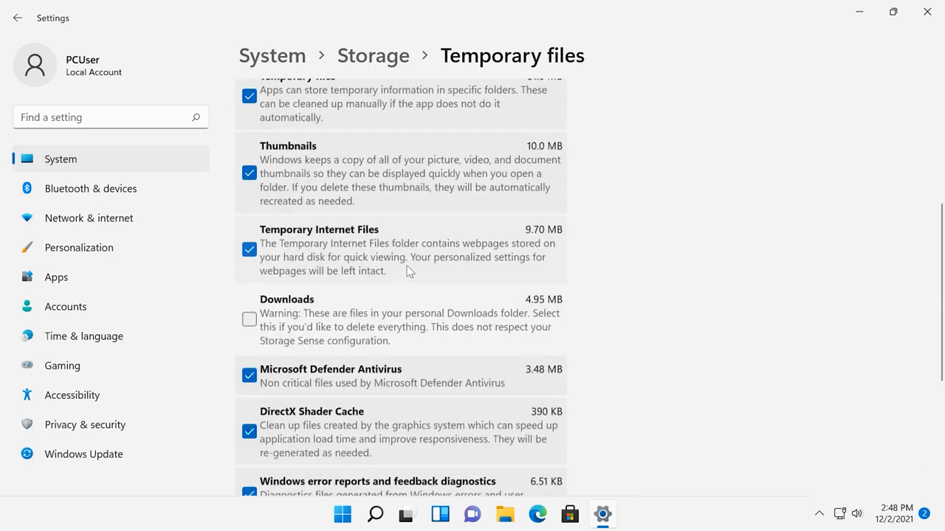
pyautogui.scroll(3)
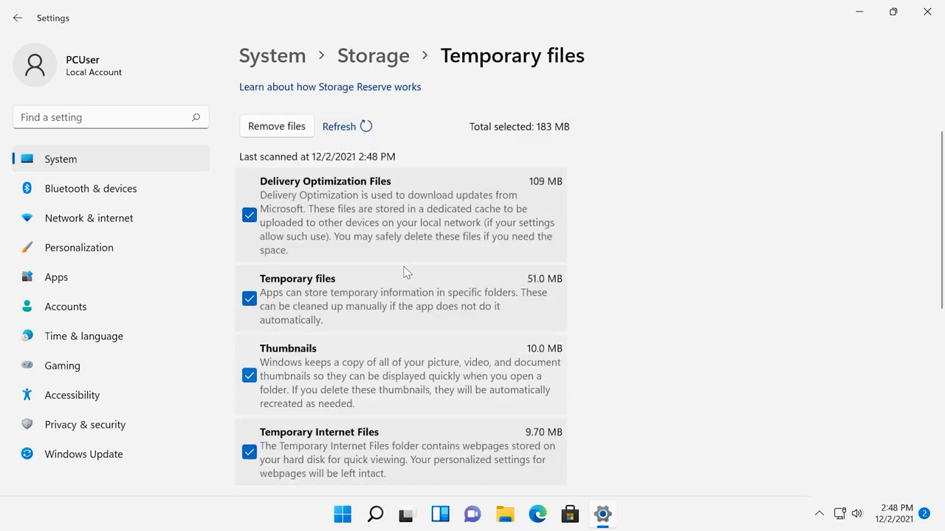
pyautogui.click(17, 17)
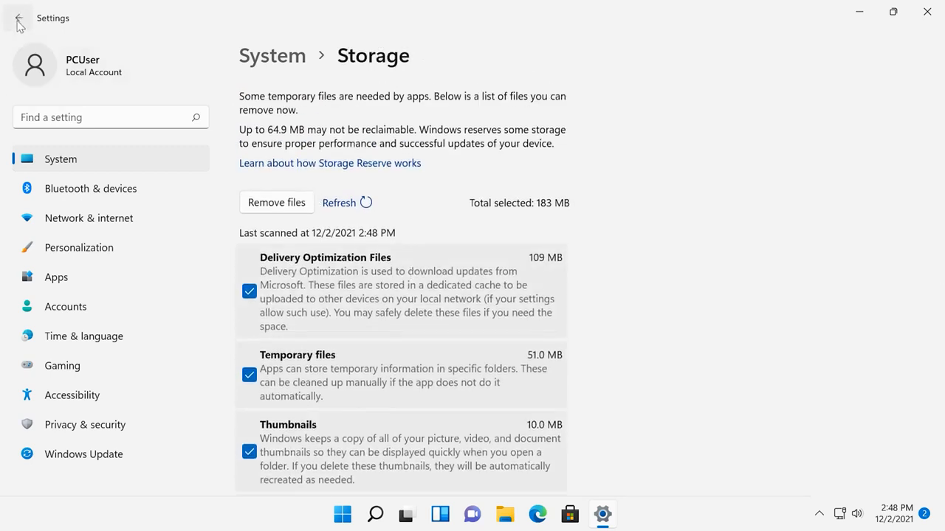
pyautogui.click(17, 18)
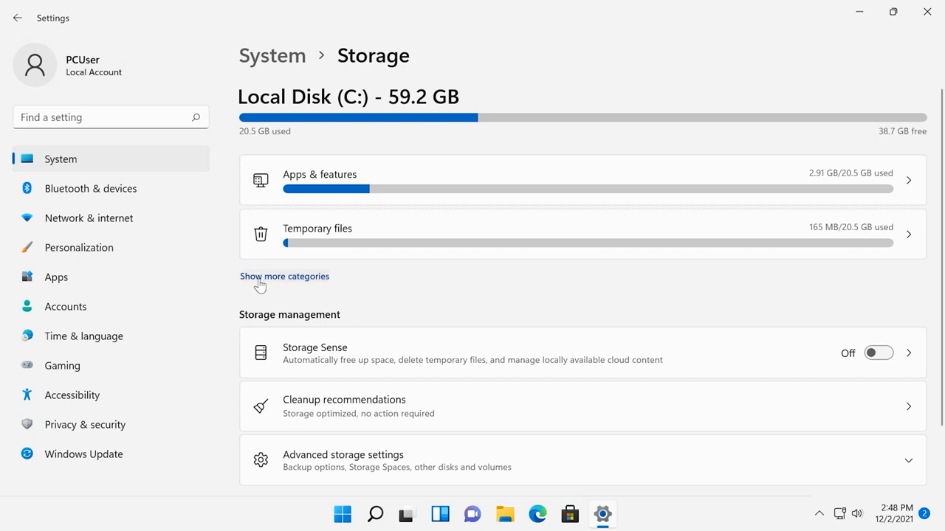
pyautogui.click(284, 276)
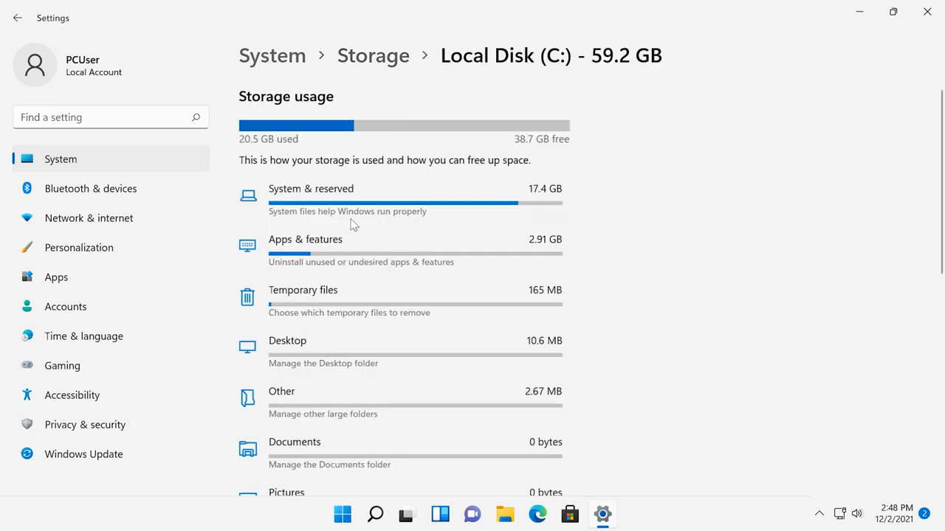
pyautogui.scroll(-3)
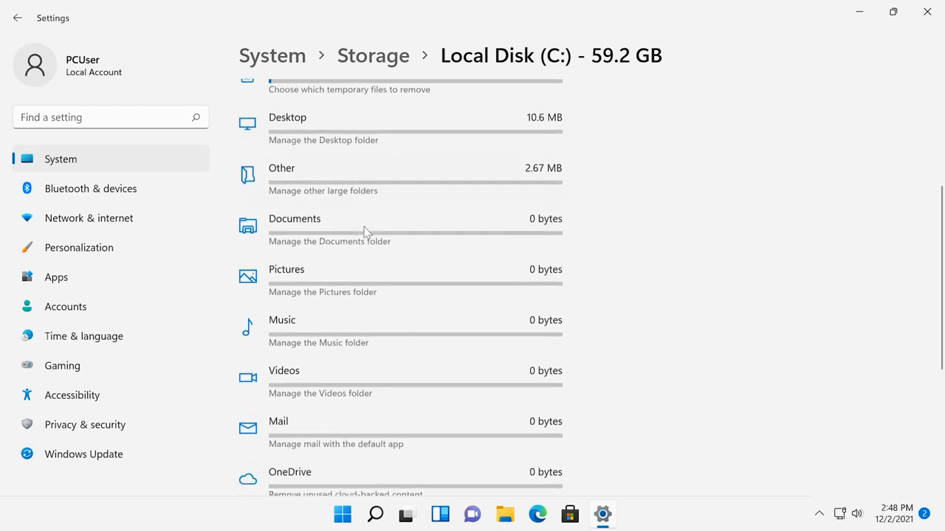
pyautogui.scroll(-3)
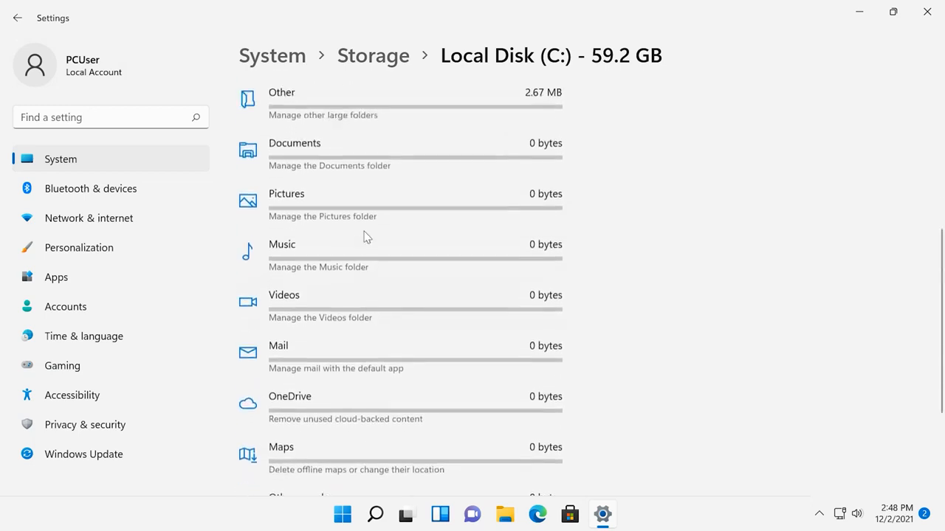
pyautogui.scroll(3)
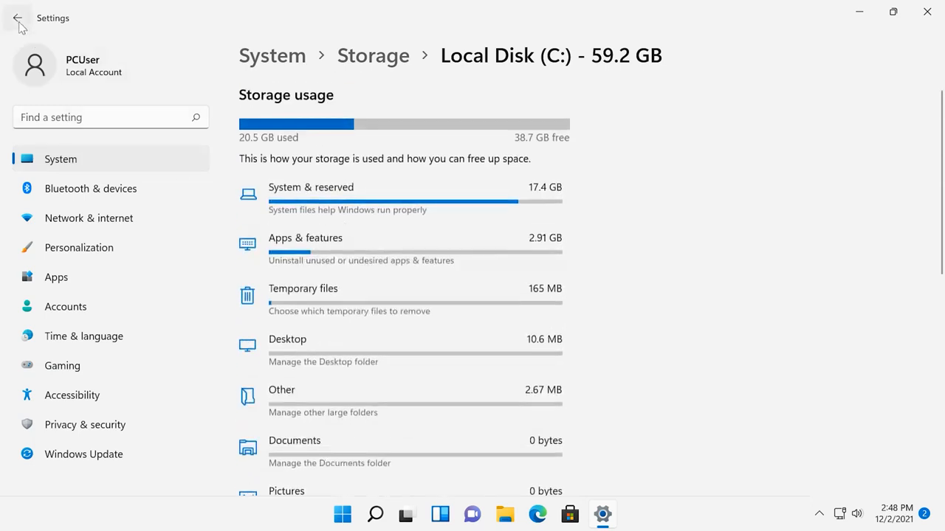
pyautogui.click(17, 18)
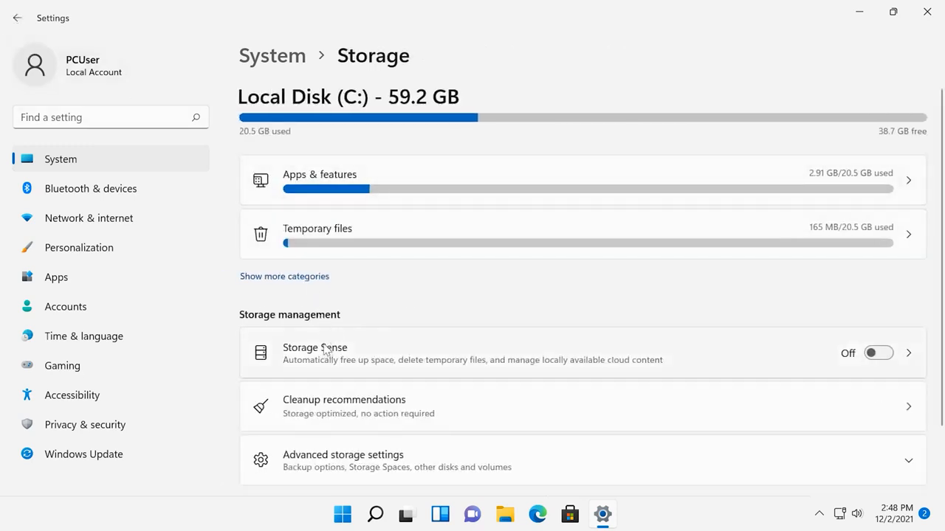
pyautogui.moveTo(324, 343)
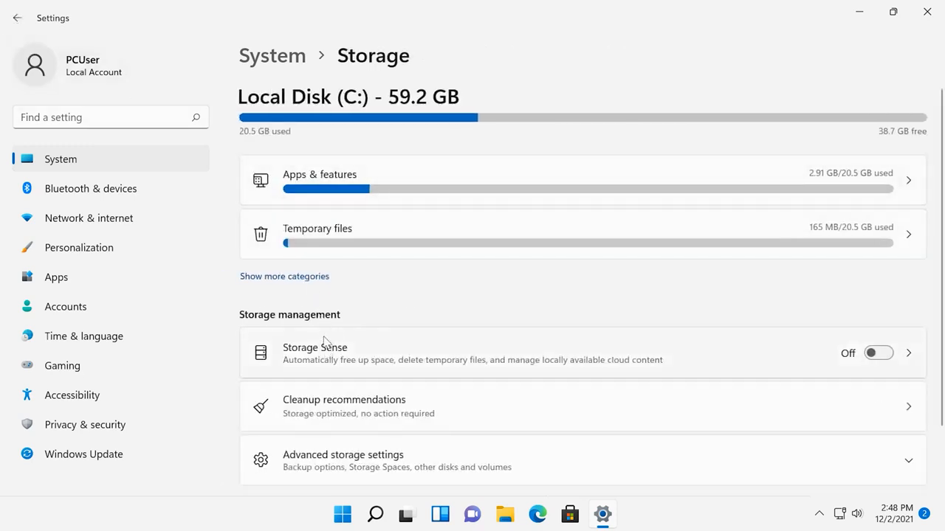
pyautogui.moveTo(366, 356)
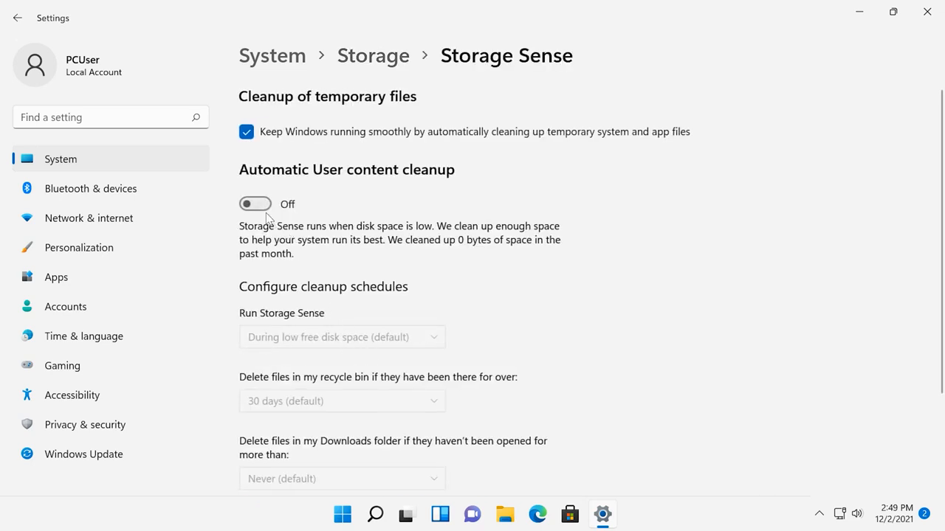
# Switch Automatic User content cleanup to On and review the cleanup schedules.
pyautogui.click(254, 204)
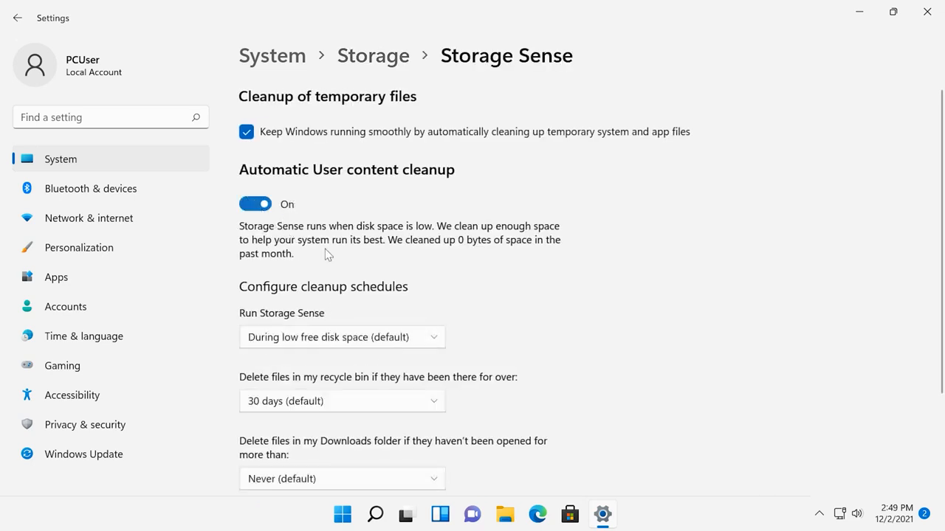
pyautogui.scroll(-3)
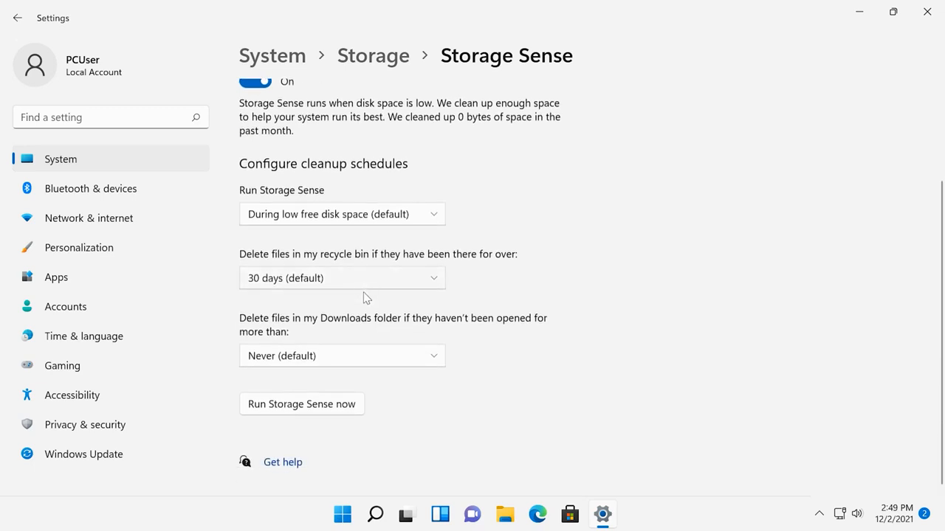
pyautogui.moveTo(309, 413)
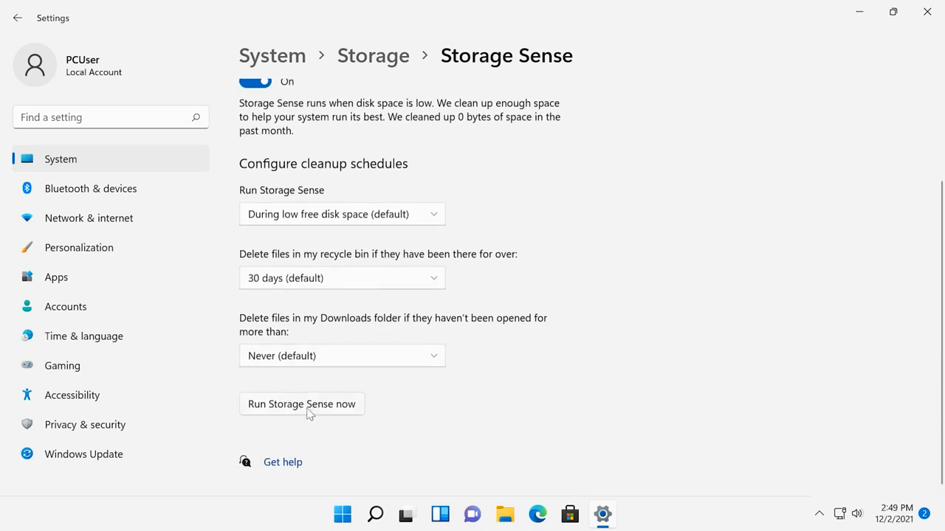
pyautogui.scroll(3)
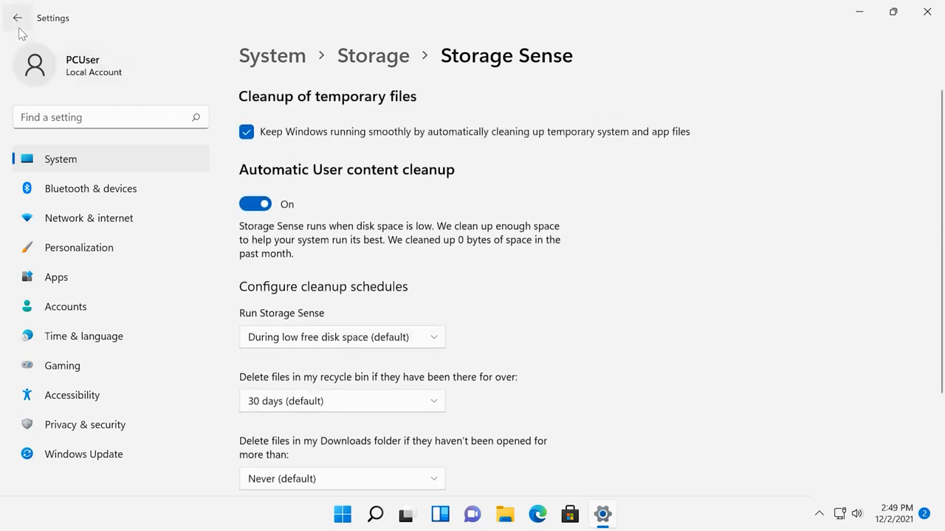
# In Cleanup recommendations, check Recycle Bin and confirm permanent deletion of its contents.
pyautogui.click(18, 18)
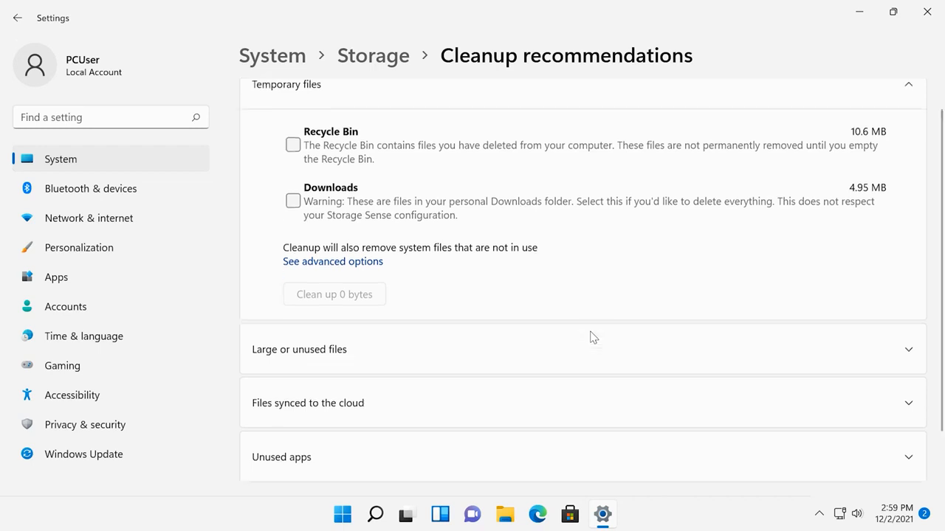
pyautogui.scroll(-3)
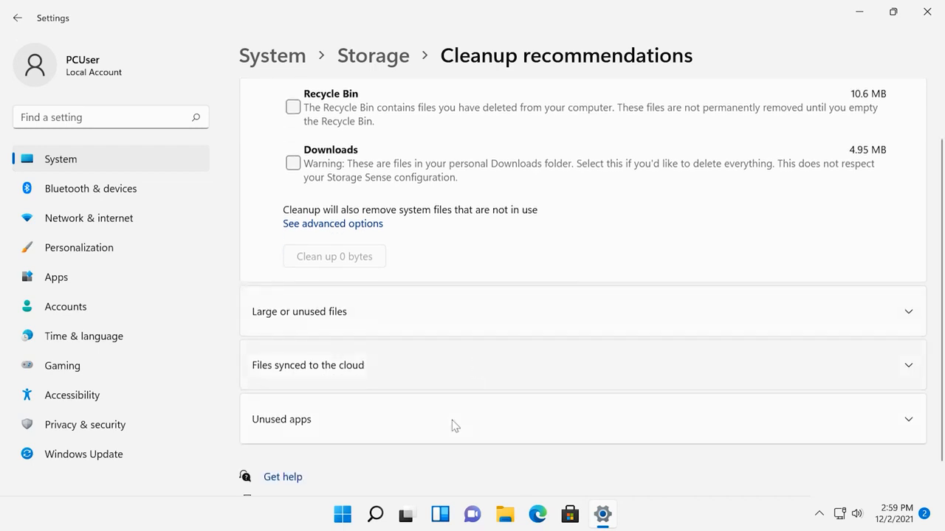
pyautogui.moveTo(437, 345)
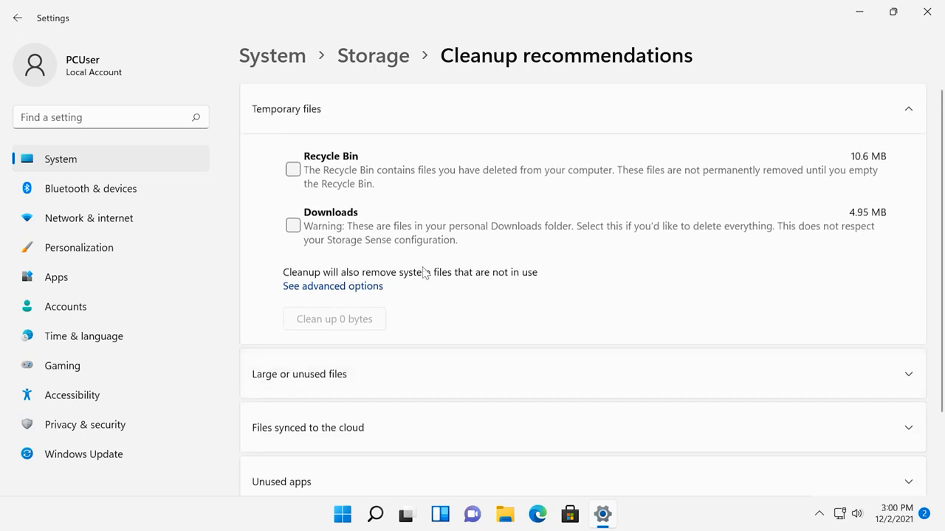
pyautogui.click(292, 170)
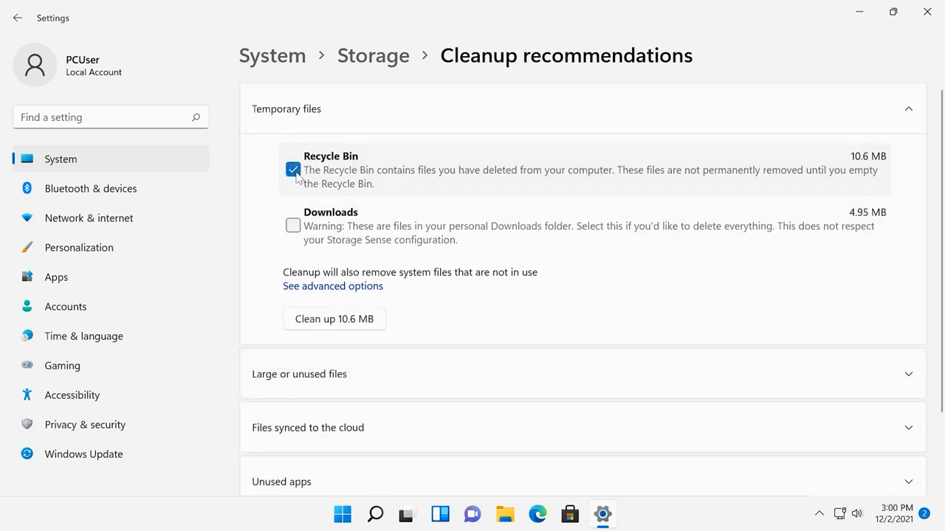
pyautogui.click(334, 319)
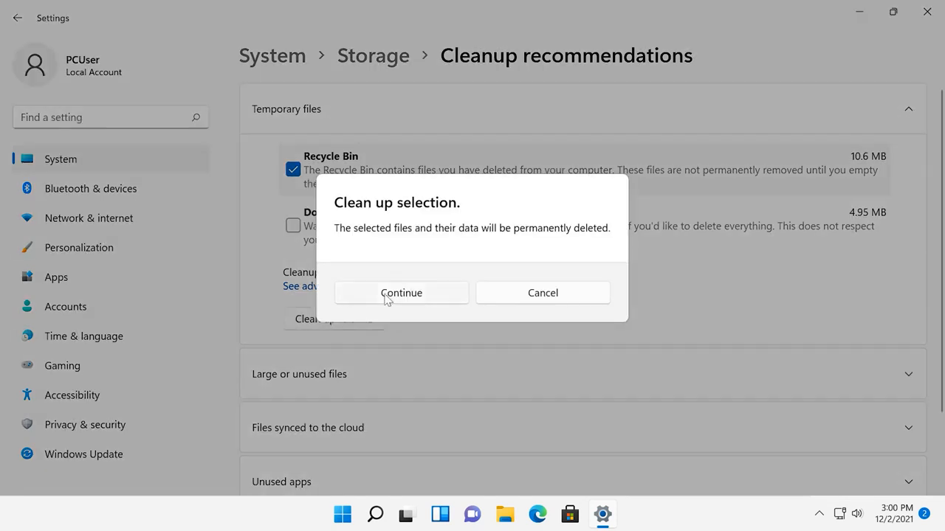
pyautogui.click(401, 292)
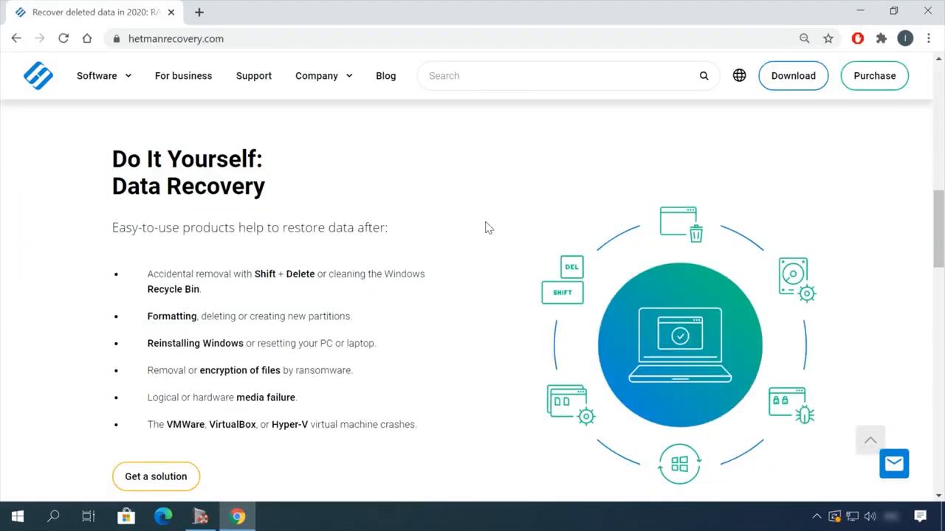
# Reach the products section of hetmanrecovery.com and choose Download for Partition Recovery 3.1.
pyautogui.scroll(3)
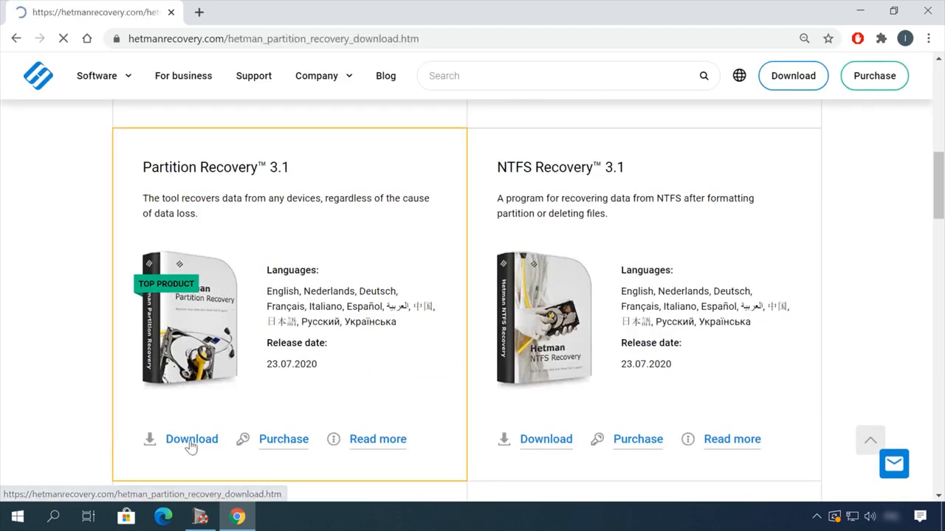
pyautogui.click(192, 440)
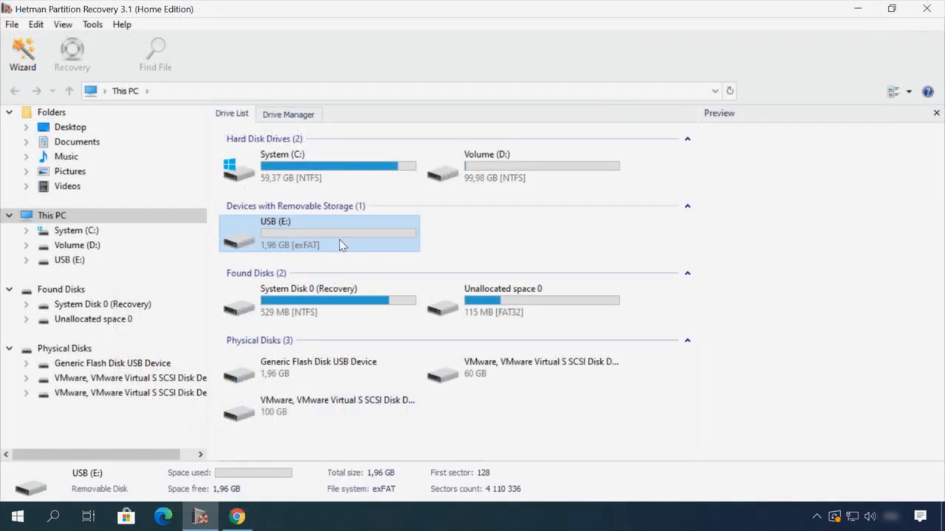
# Scan USB (E:) for deleted files and list the videos found.
pyautogui.doubleClick(319, 233)
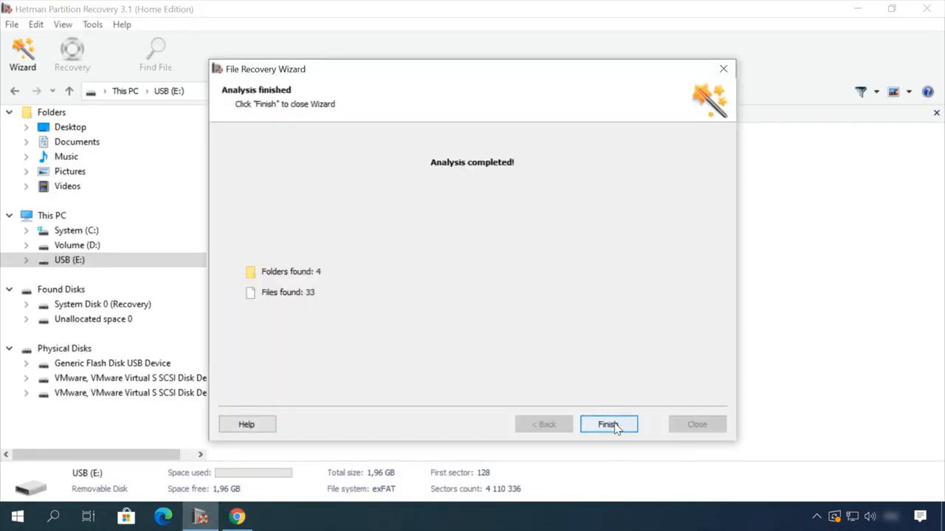
pyautogui.click(608, 425)
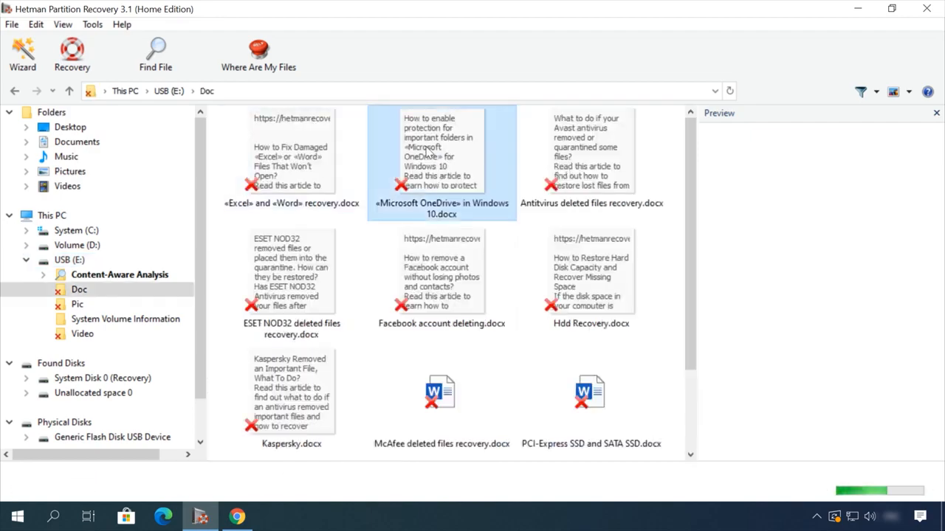
pyautogui.click(83, 334)
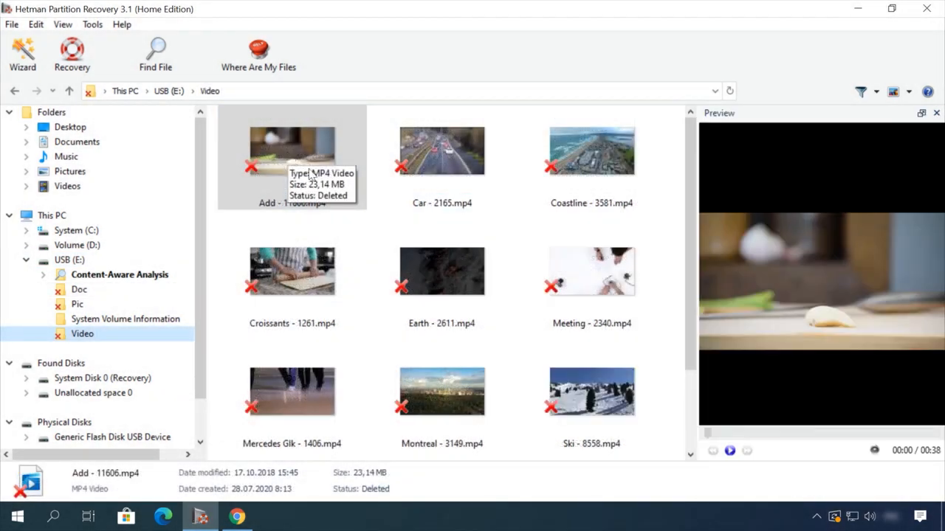
# Preview Earth - 2611.mp4 and start its recovery from the context menu.
pyautogui.click(441, 272)
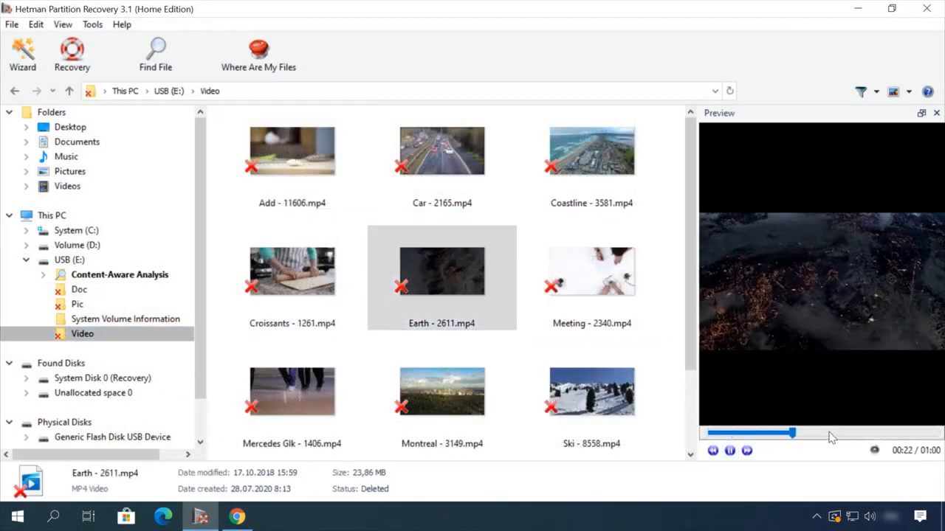
pyautogui.rightClick(440, 271)
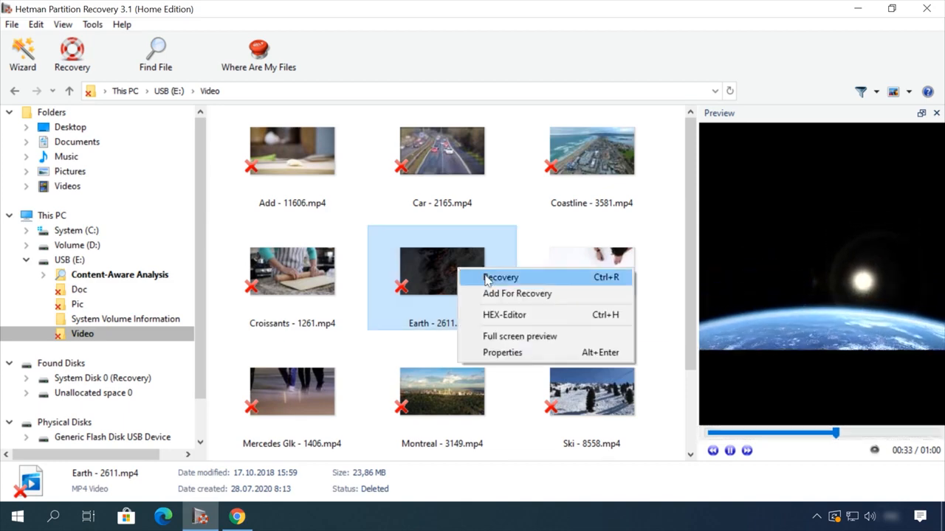
pyautogui.click(501, 278)
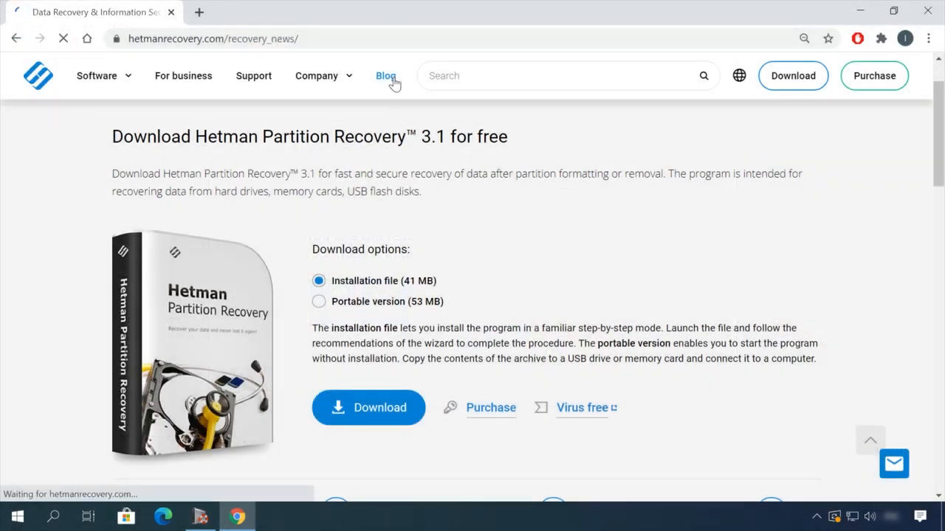
# Read the blog article on safely removing files from an HDD or SSD, then close the browser.
pyautogui.click(385, 75)
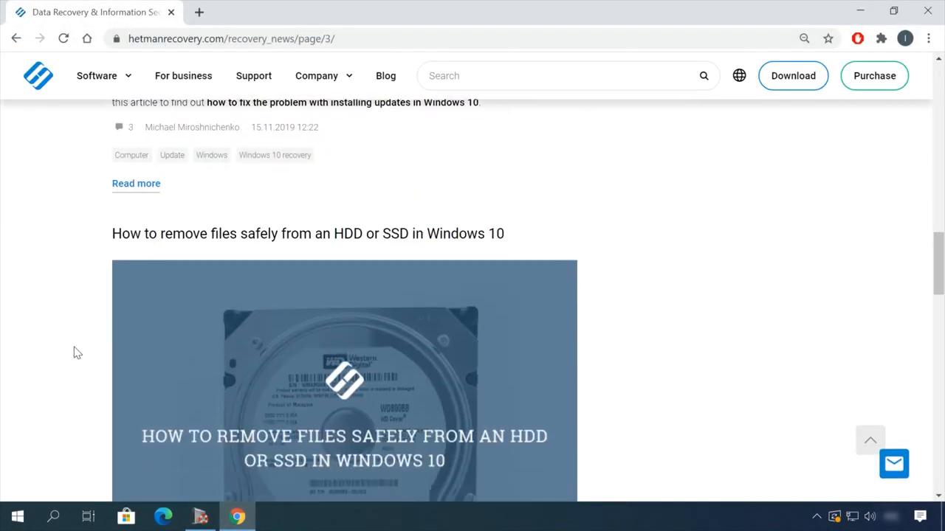
pyautogui.click(307, 233)
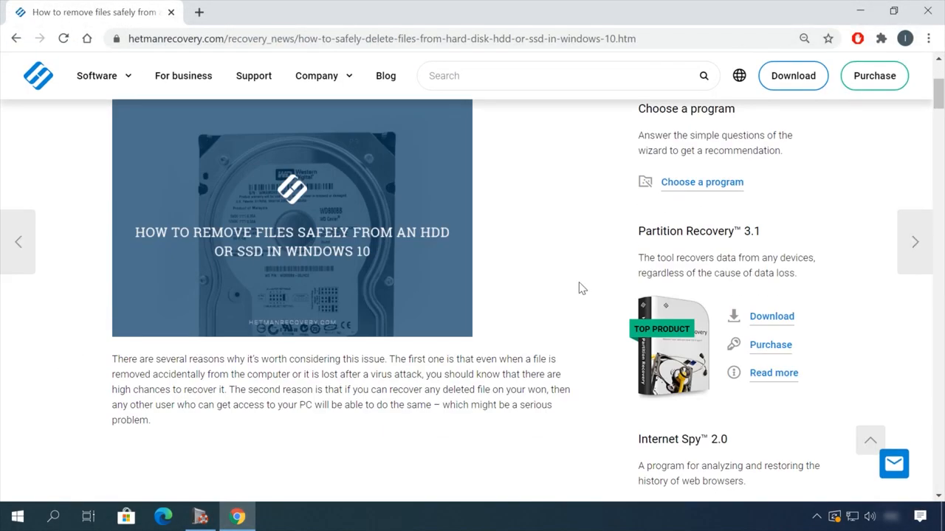
pyautogui.scroll(-3)
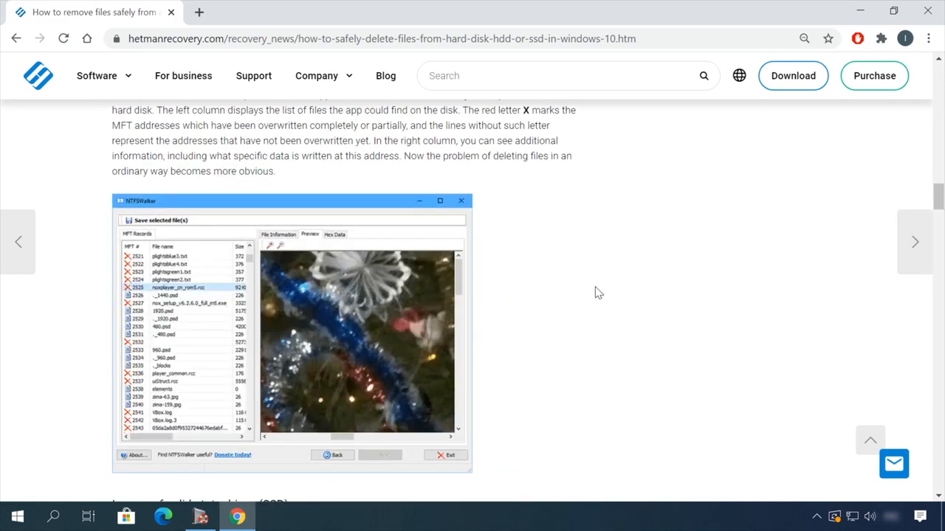
pyautogui.click(893, 464)
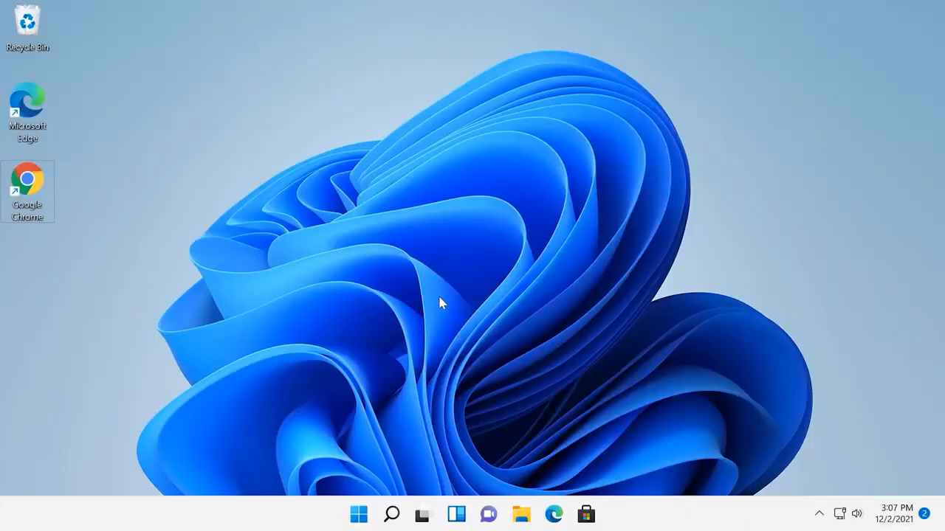
# Search for 'dis' and launch Disk Cleanup from Best match.
pyautogui.click(390, 513)
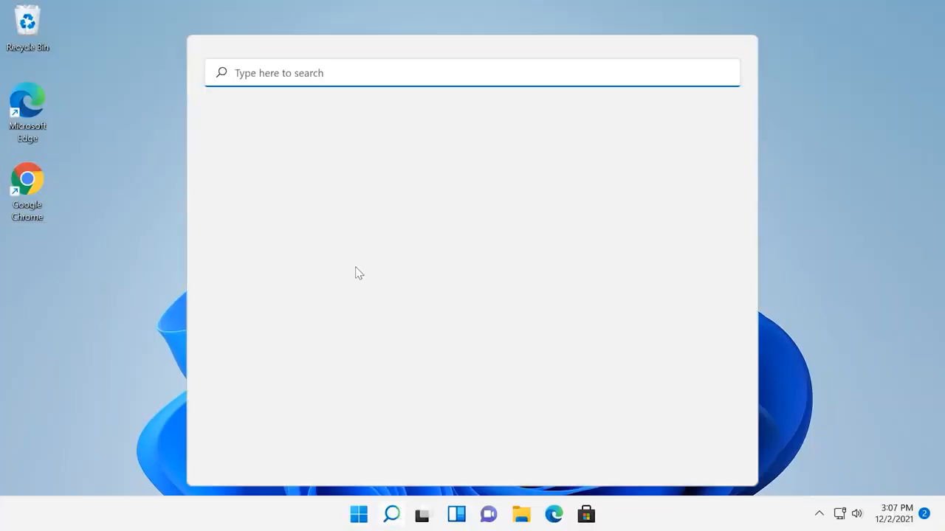
pyautogui.write('dis')
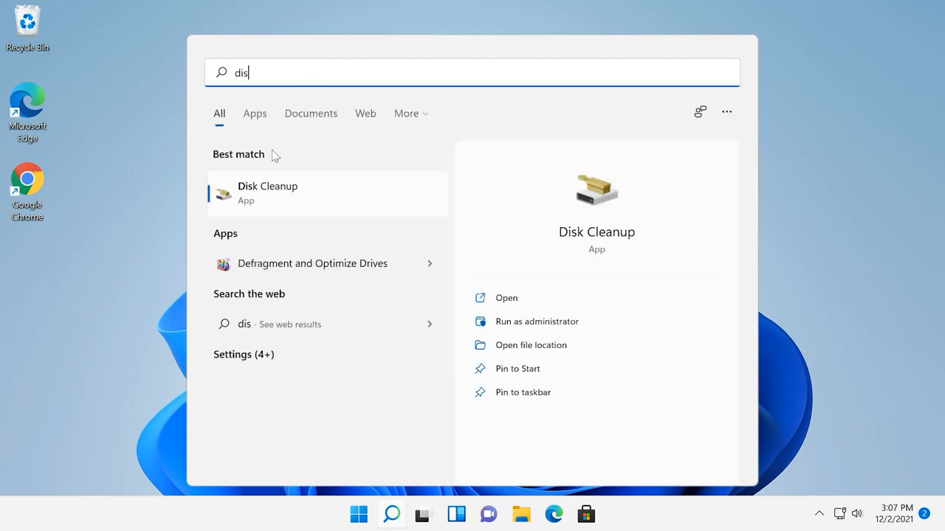
pyautogui.click(506, 298)
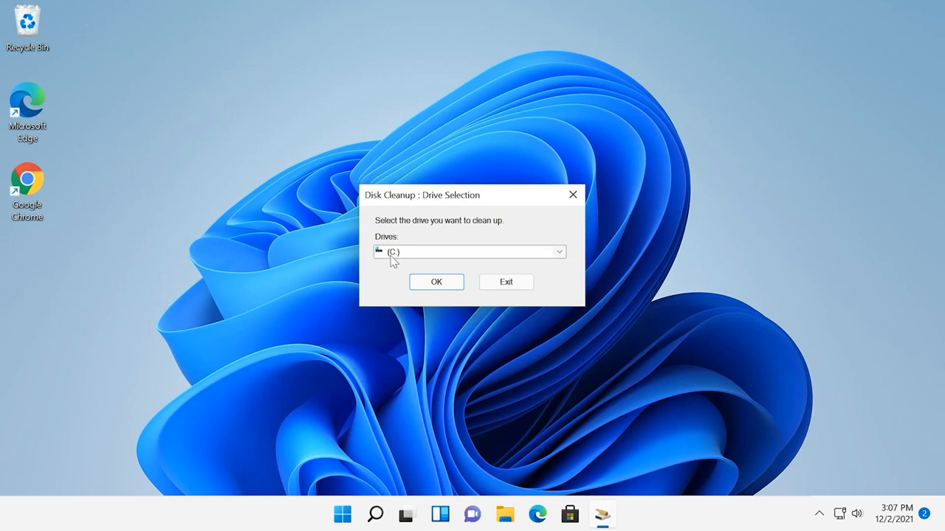
# Scan drive C:, read the DirectX Shader Cache and Downloaded Program Files descriptions, then choose Clean up system files.
pyautogui.click(435, 282)
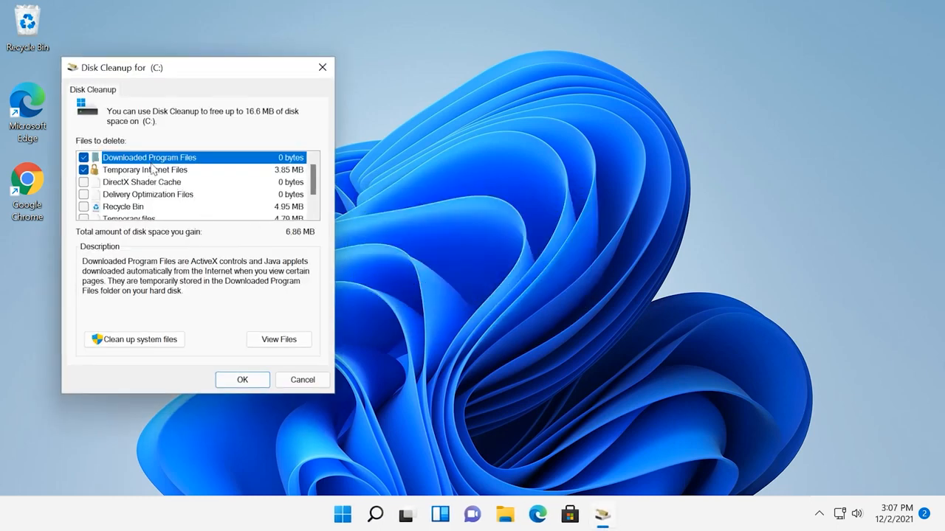
pyautogui.click(142, 181)
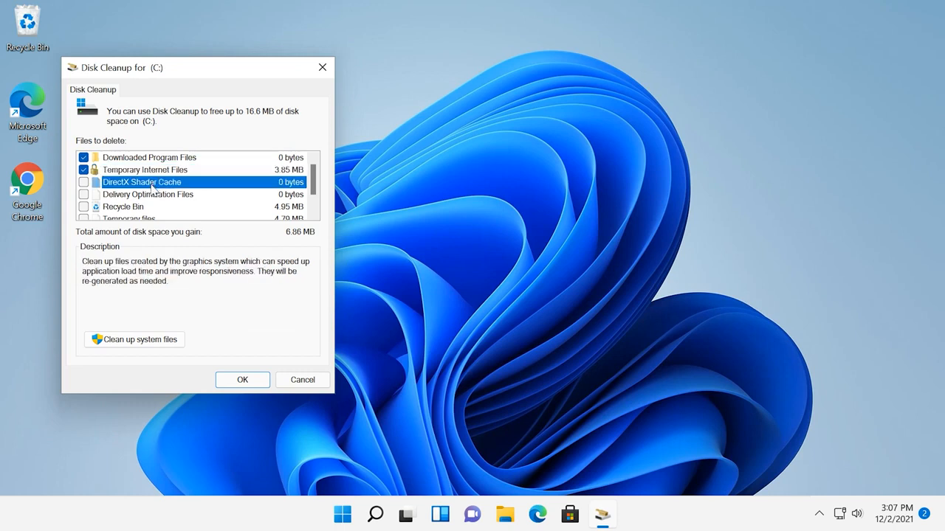
pyautogui.scroll(-3)
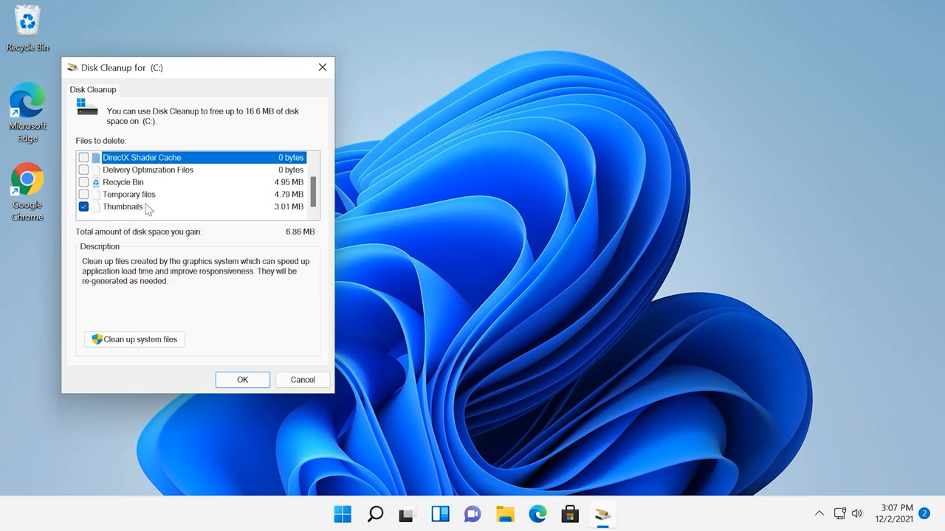
pyautogui.scroll(3)
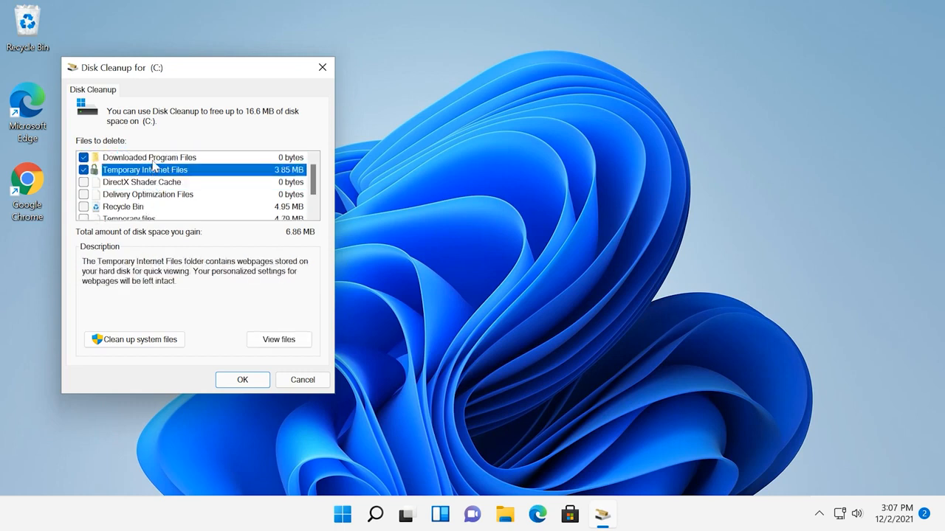
pyautogui.click(149, 157)
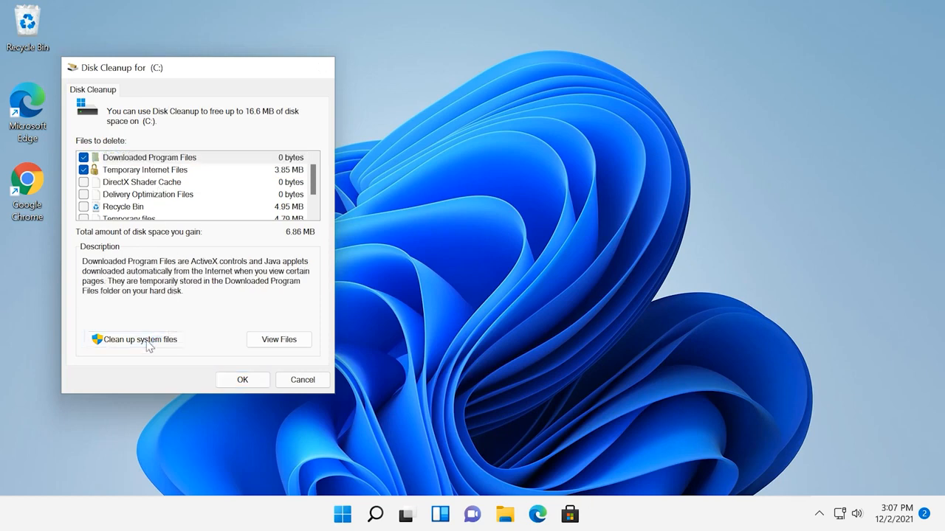
pyautogui.click(133, 338)
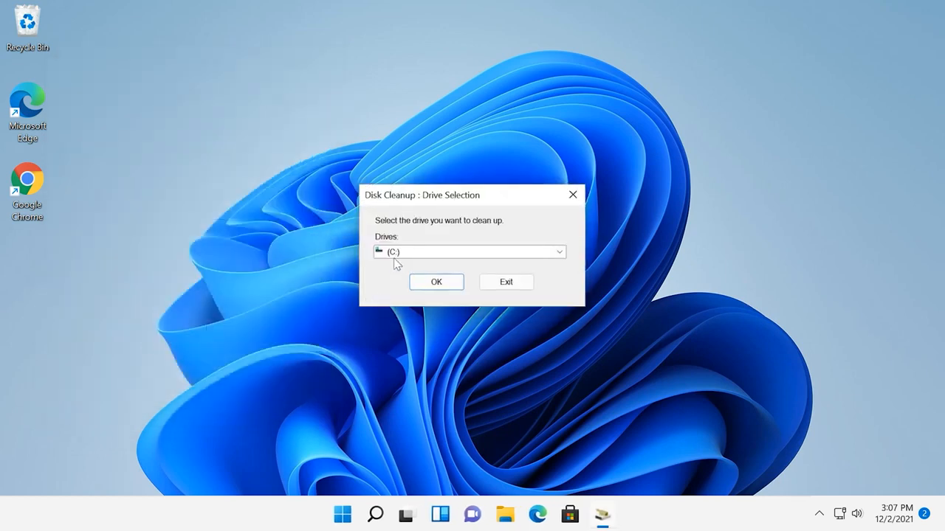
# Rescan C: with system files, check Temporary files and confirm permanent deletion of the 17.6 MB selected.
pyautogui.click(435, 282)
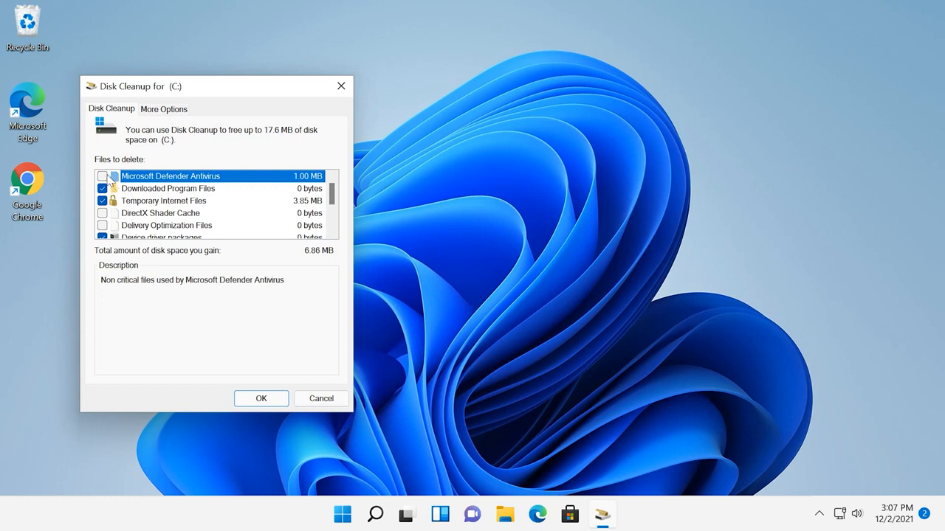
pyautogui.scroll(-3)
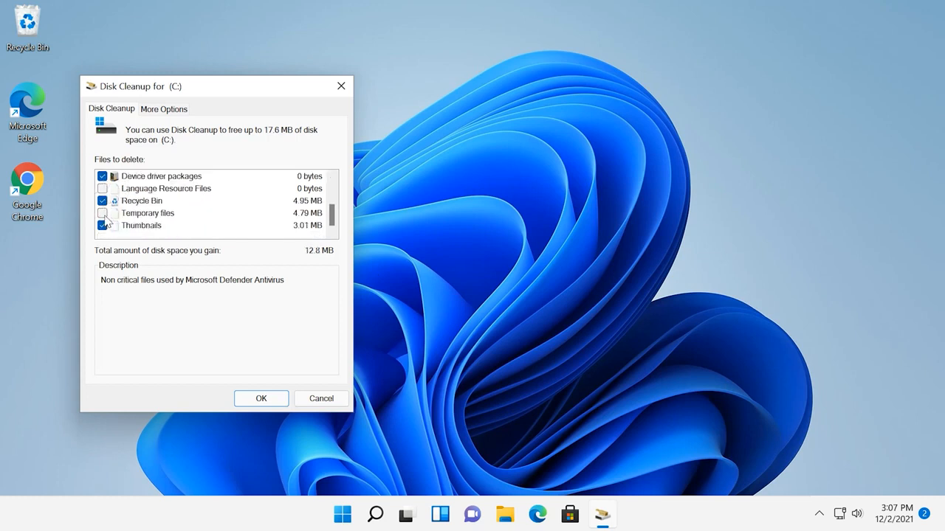
pyautogui.click(103, 213)
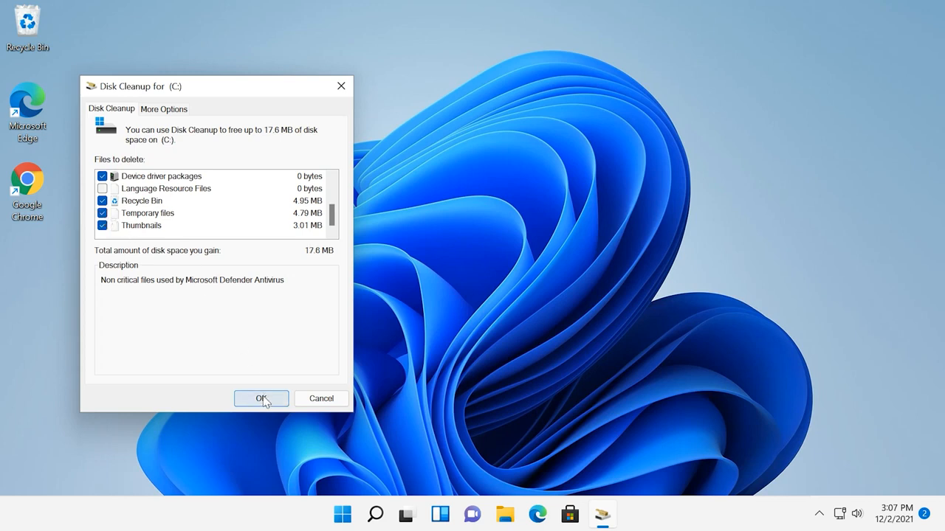
pyautogui.click(260, 398)
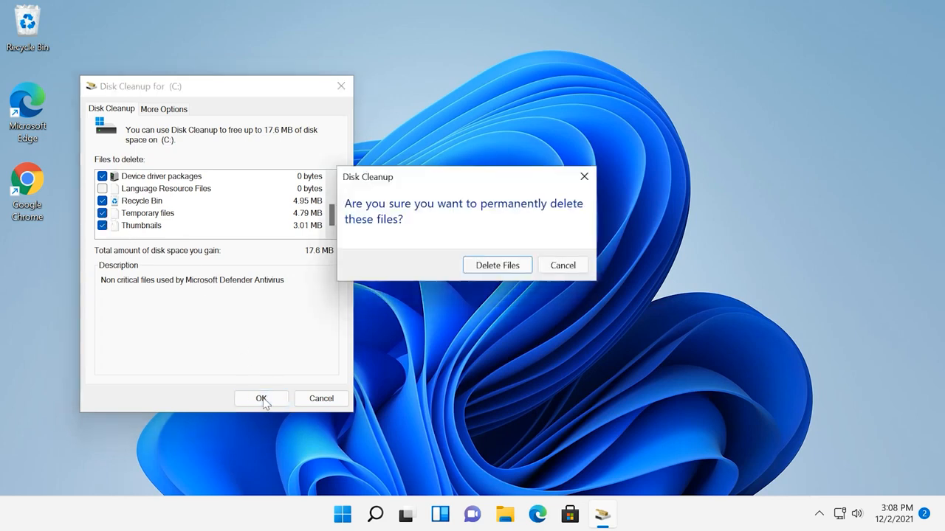
pyautogui.moveTo(496, 266)
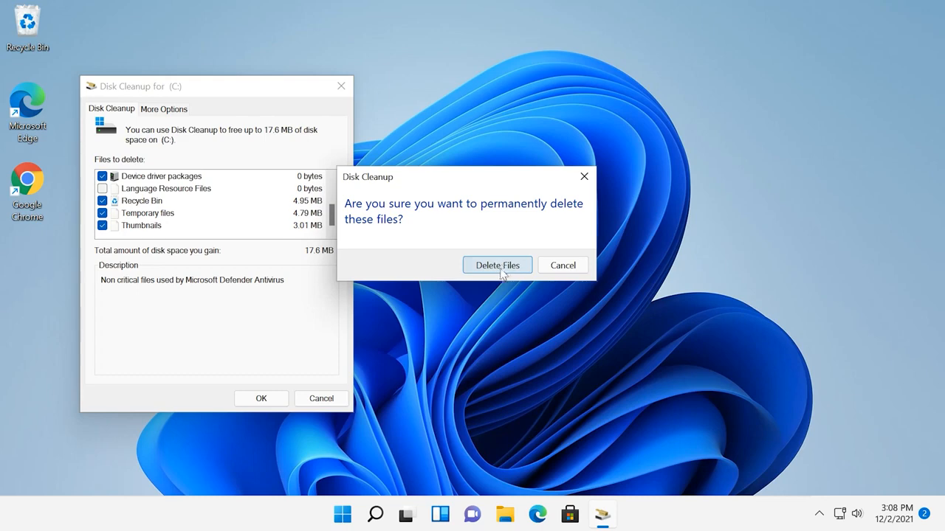
pyautogui.click(496, 264)
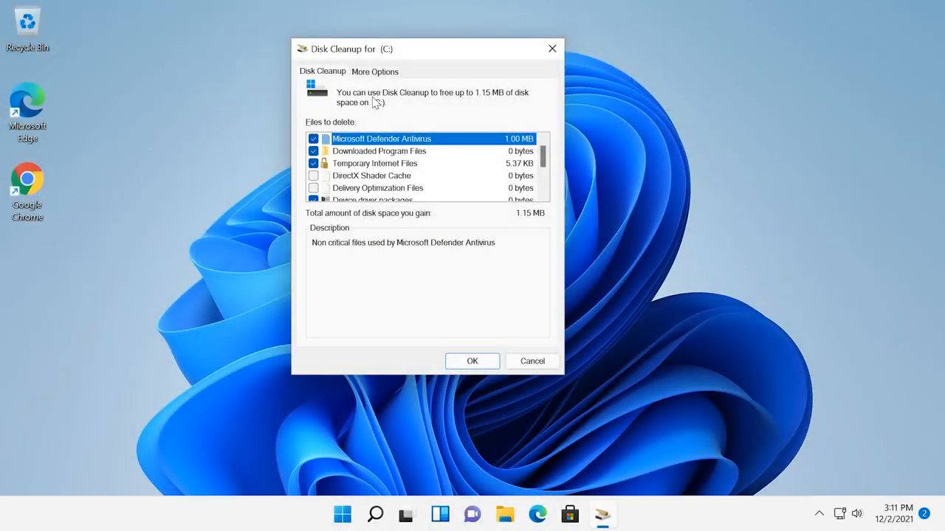
# Under More Options, start Clean up… for Programs and Features.
pyautogui.click(374, 71)
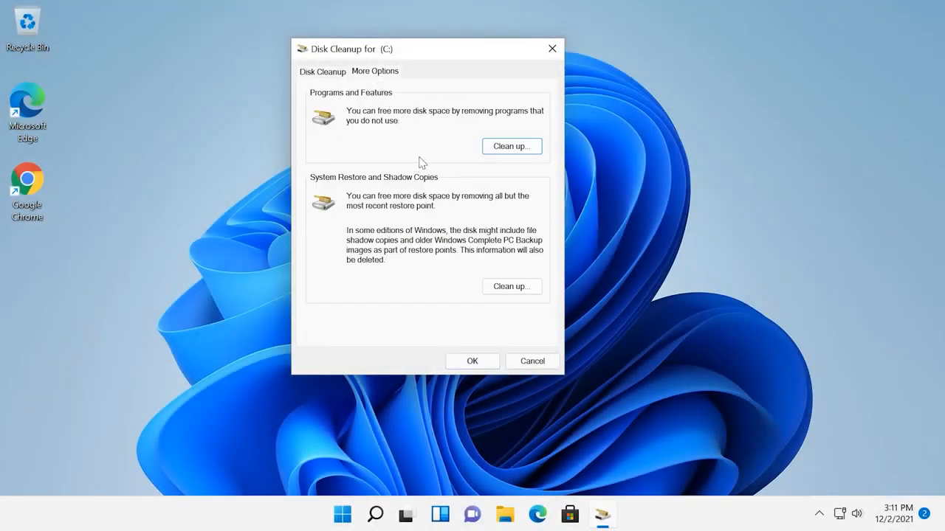
pyautogui.moveTo(455, 151)
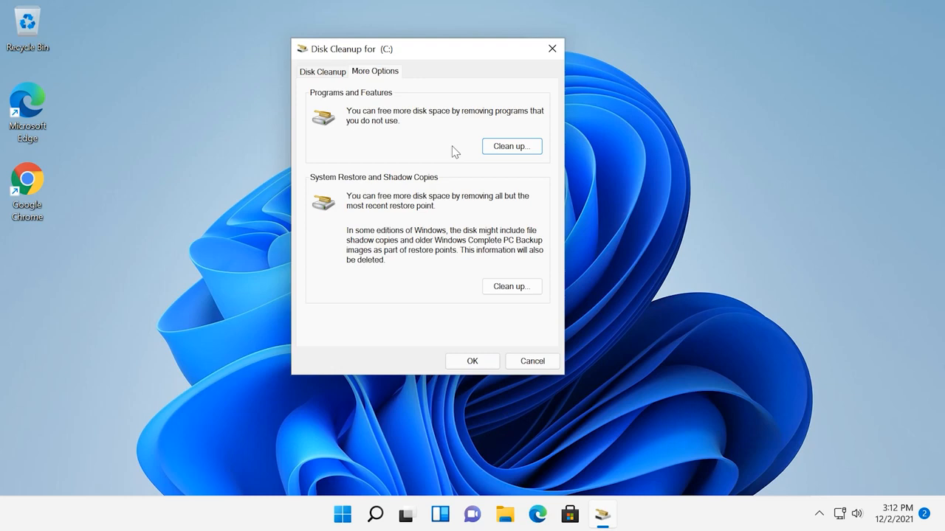
pyautogui.moveTo(511, 146)
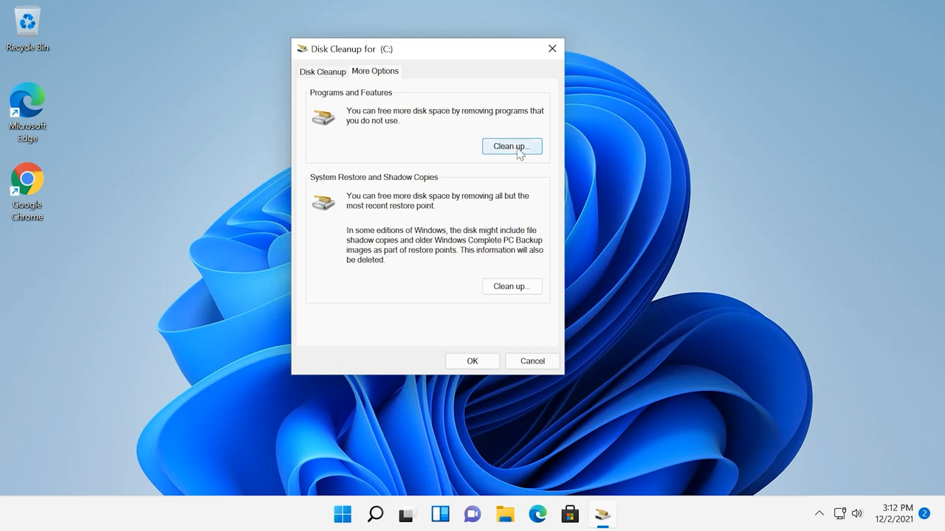
pyautogui.click(510, 147)
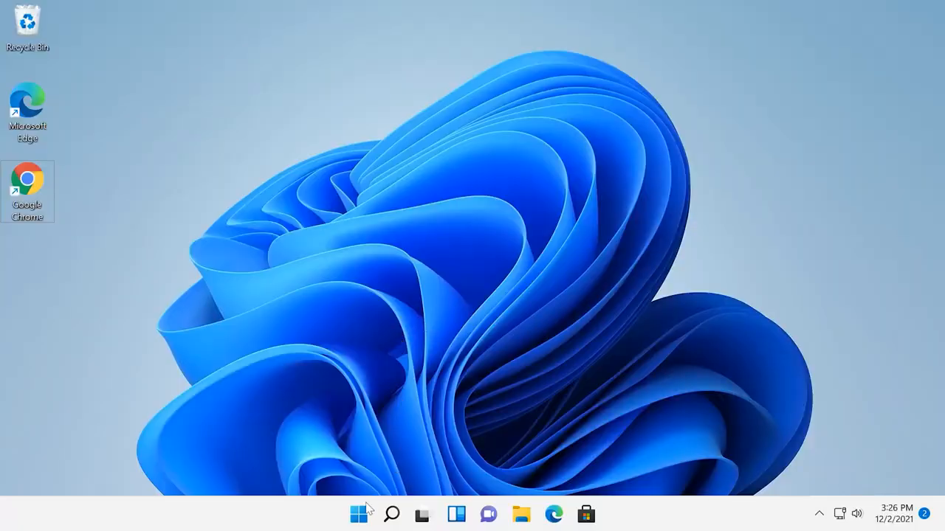
# Run cmd.exe /c cleanmgr /sageset:65535 & cleanmgr /sagerun:65535 from the Run box.
pyautogui.rightClick(360, 514)
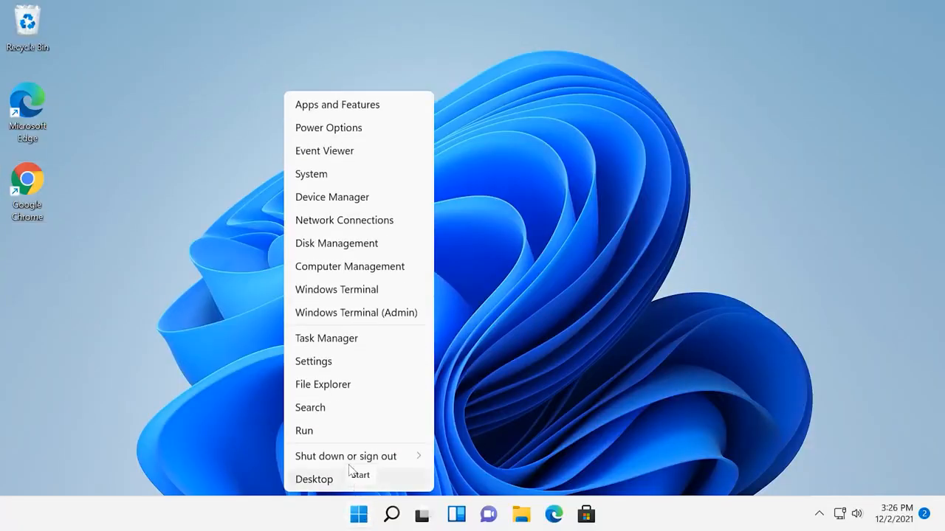
pyautogui.click(304, 431)
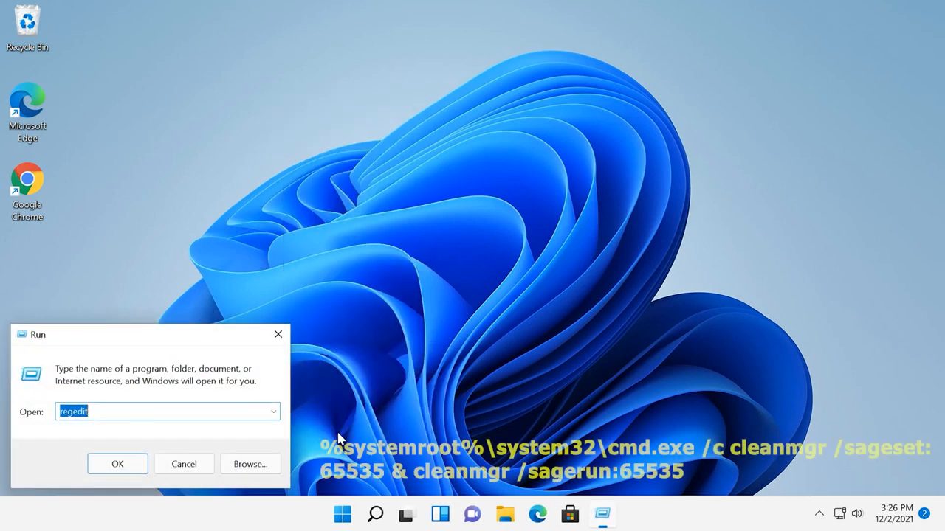
pyautogui.write('%systemroot%\\system32\\cmd.exe /c cleanmgr /sageset:65535 & cleanmgr /sagerun:65535')
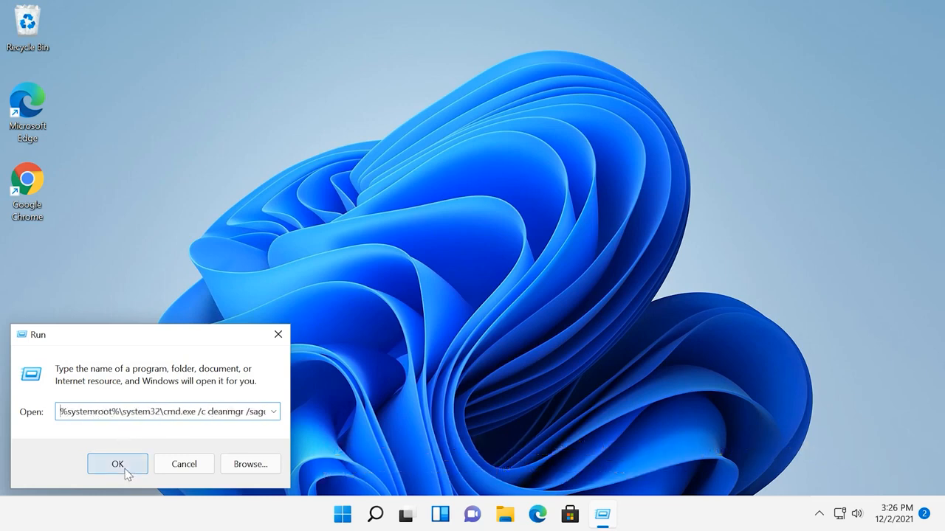
pyautogui.click(118, 464)
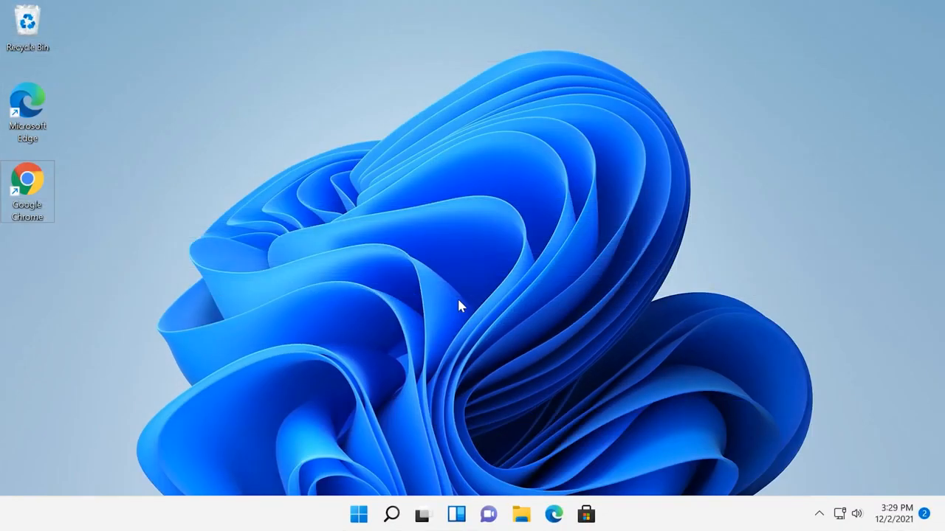
pyautogui.moveTo(393, 514)
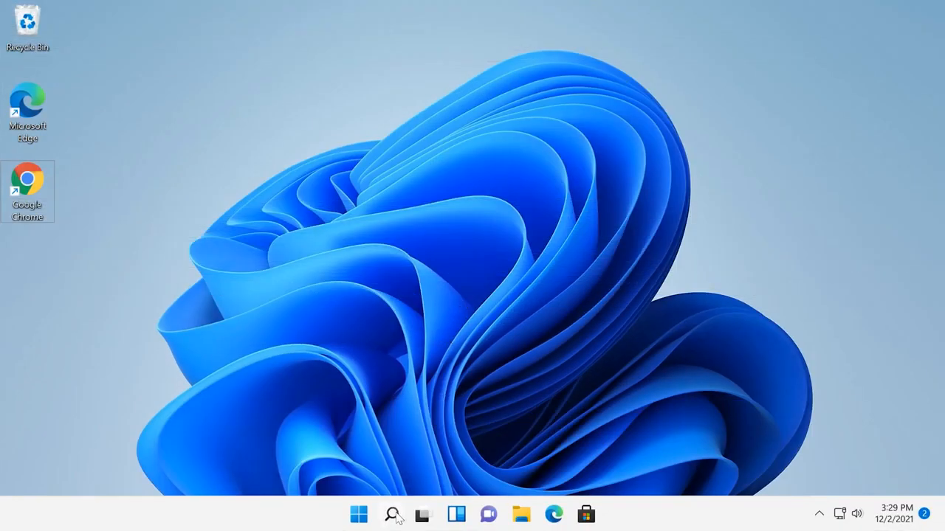
# Search for cmd so Command Prompt shows as the best match.
pyautogui.click(391, 513)
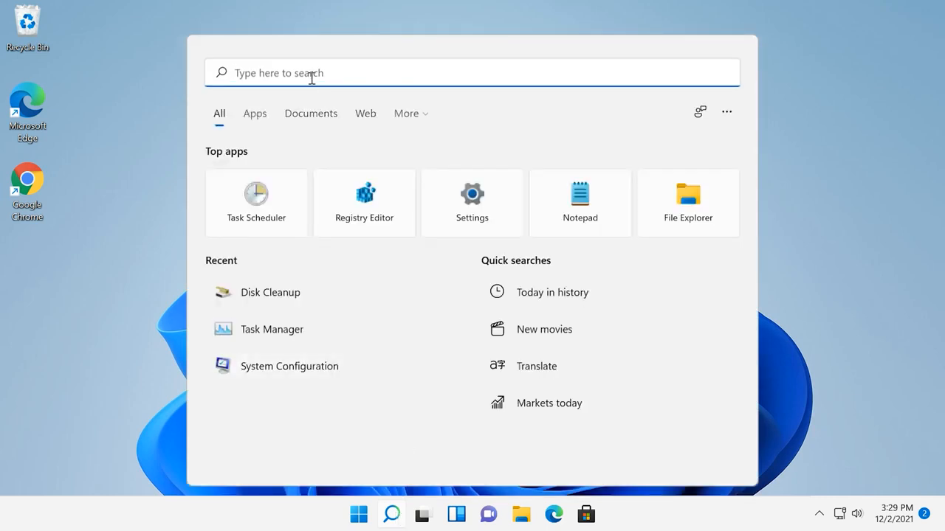
pyautogui.write('cmd')
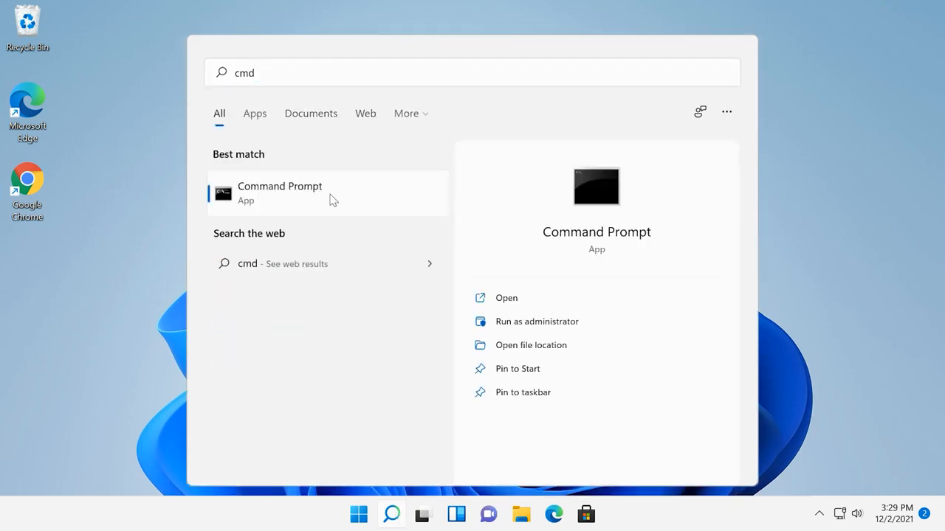
pyautogui.moveTo(362, 215)
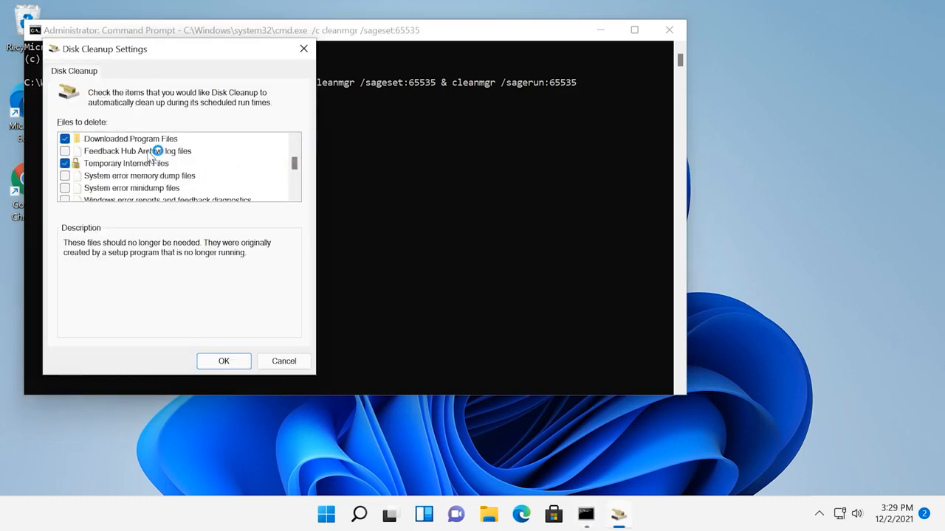
# Scroll through the Files to delete list in Disk Cleanup Settings.
pyautogui.scroll(-3)
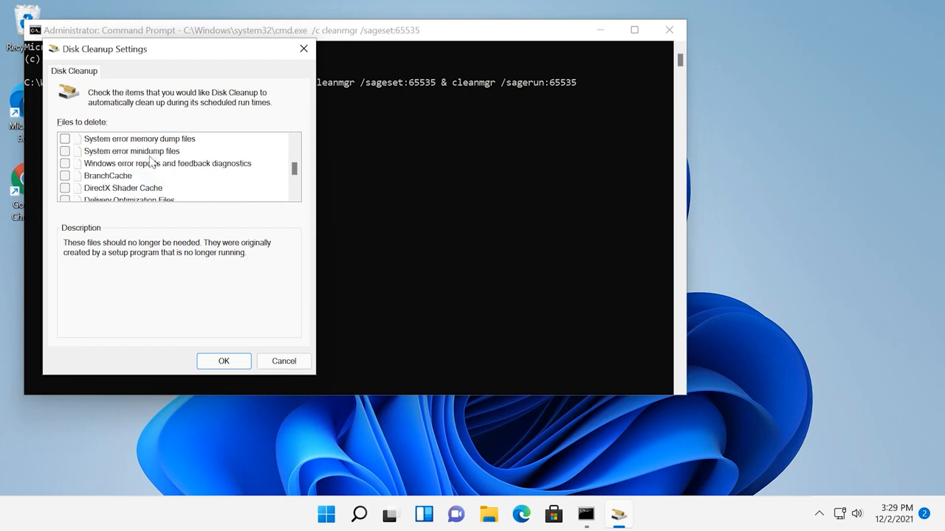
pyautogui.scroll(-3)
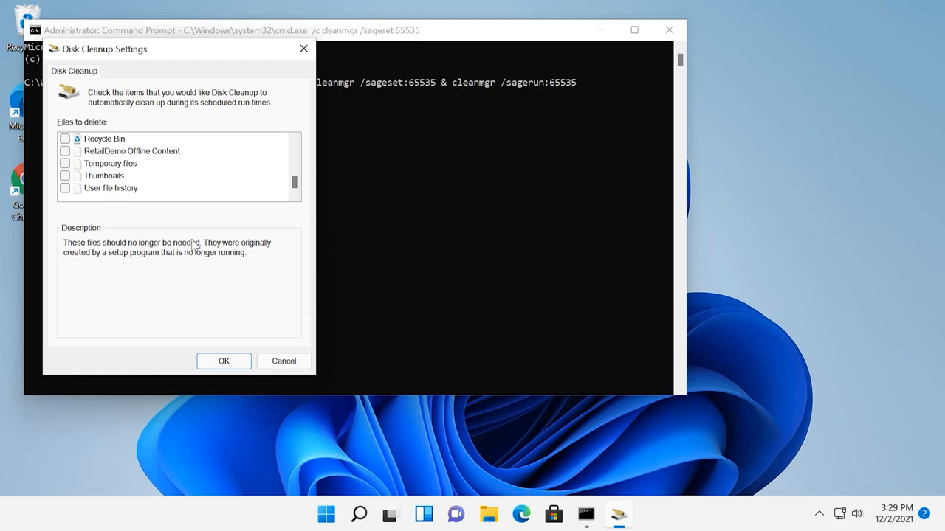
pyautogui.scroll(-3)
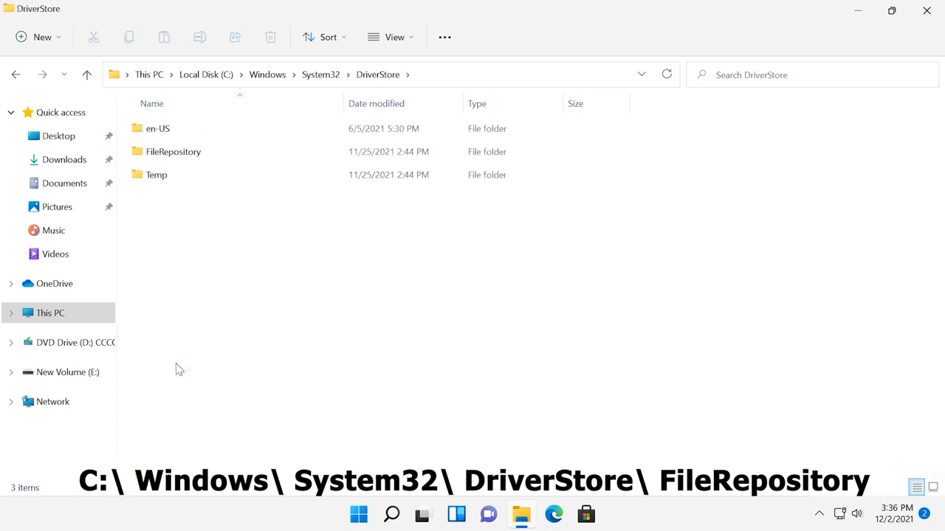
# Browse the driver package folders inside FileRepository, then return to DriverStore.
pyautogui.click(174, 151)
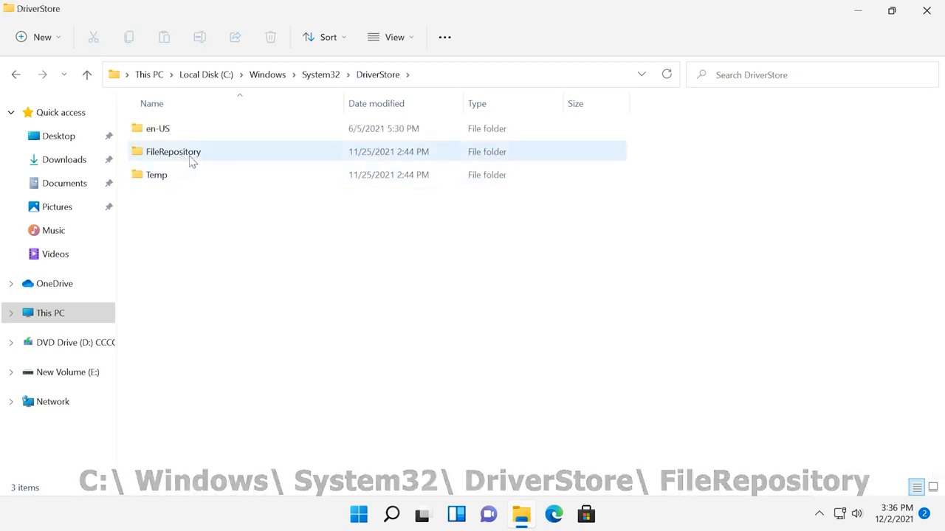
pyautogui.doubleClick(174, 151)
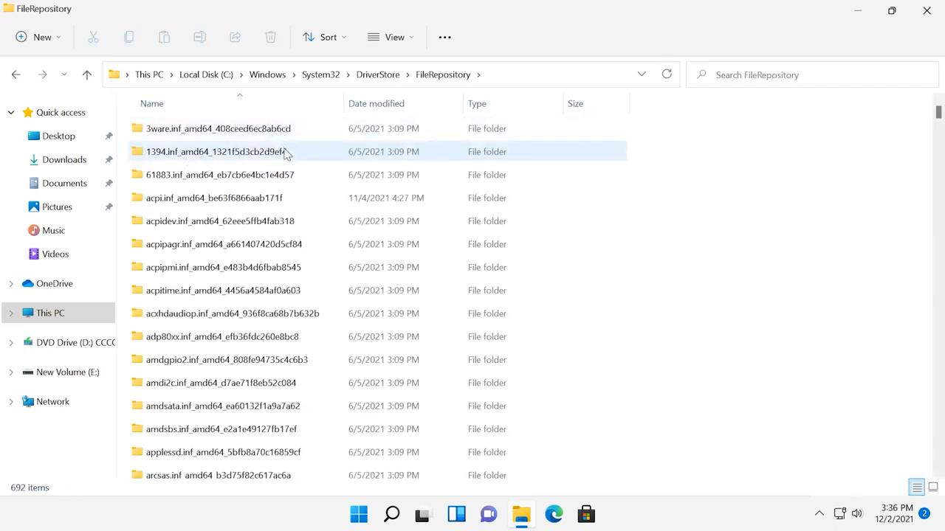
pyautogui.scroll(-3)
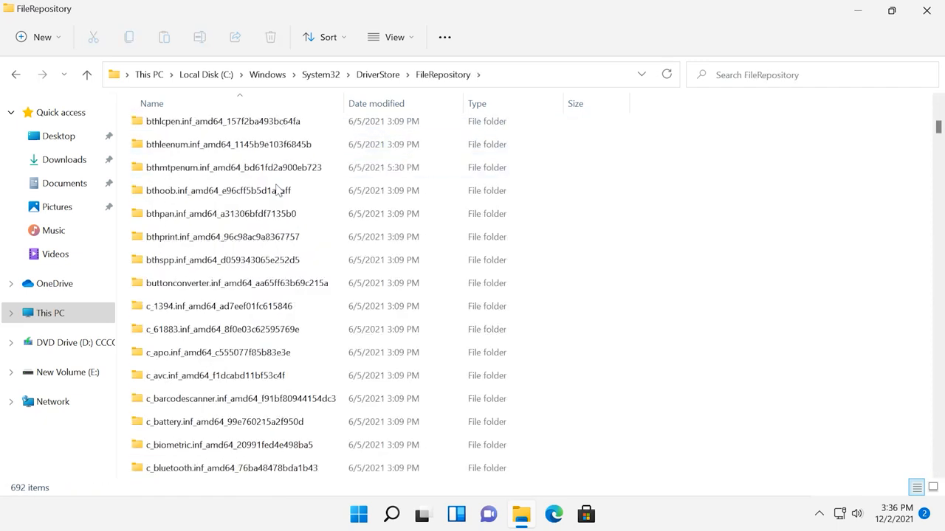
pyautogui.scroll(-3)
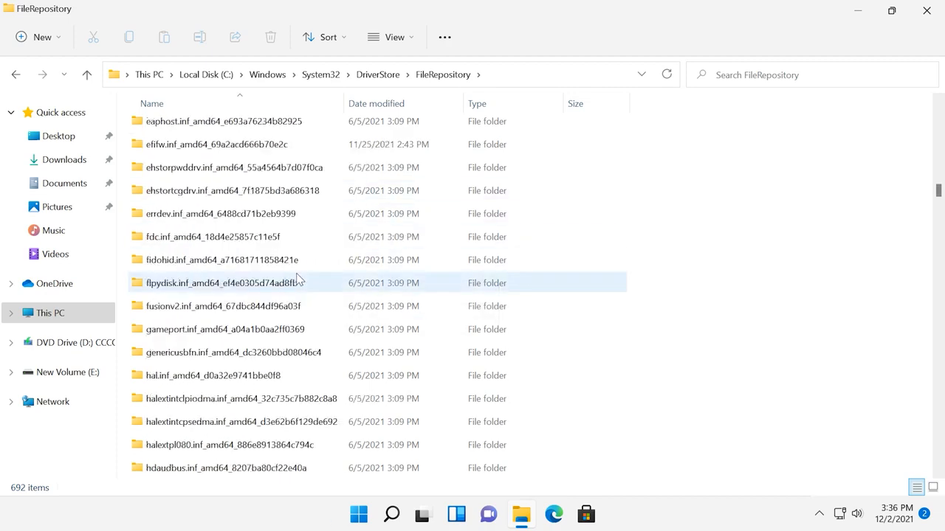
pyautogui.scroll(-3)
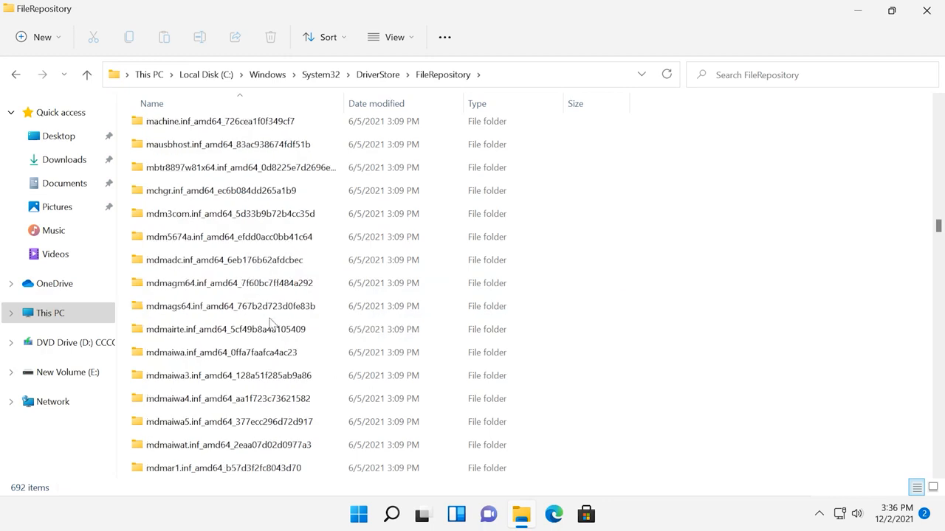
pyautogui.scroll(-3)
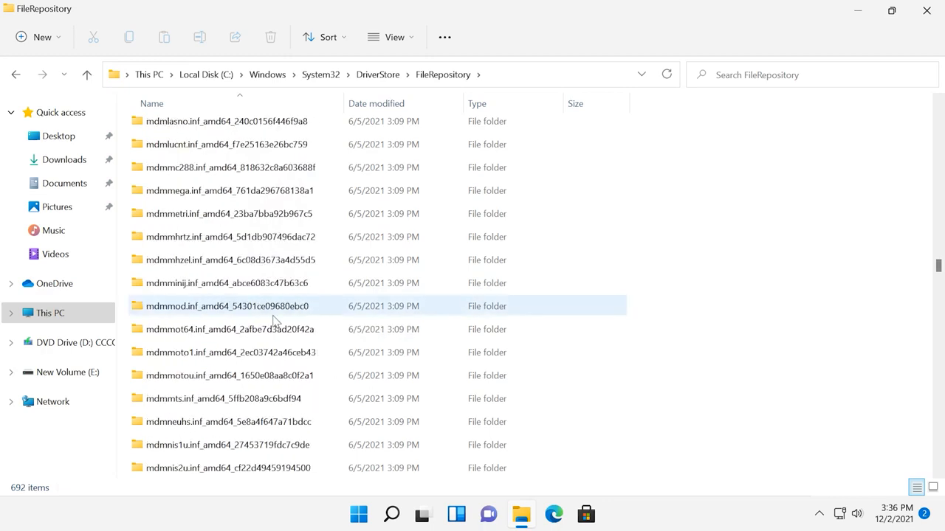
pyautogui.scroll(-3)
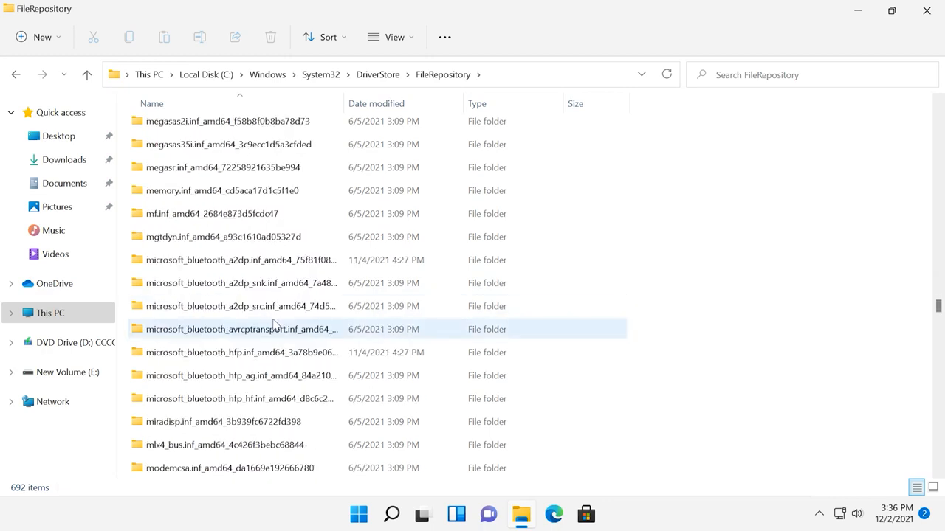
pyautogui.scroll(-3)
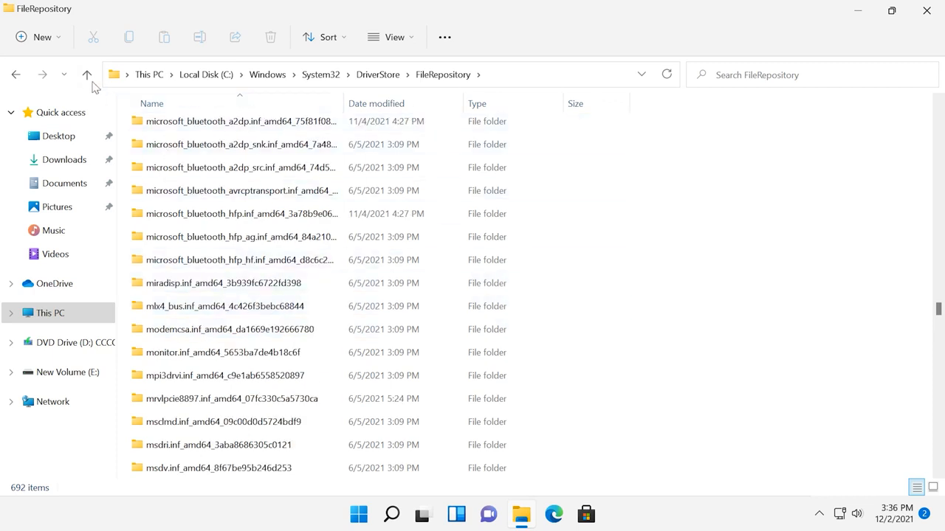
pyautogui.click(85, 74)
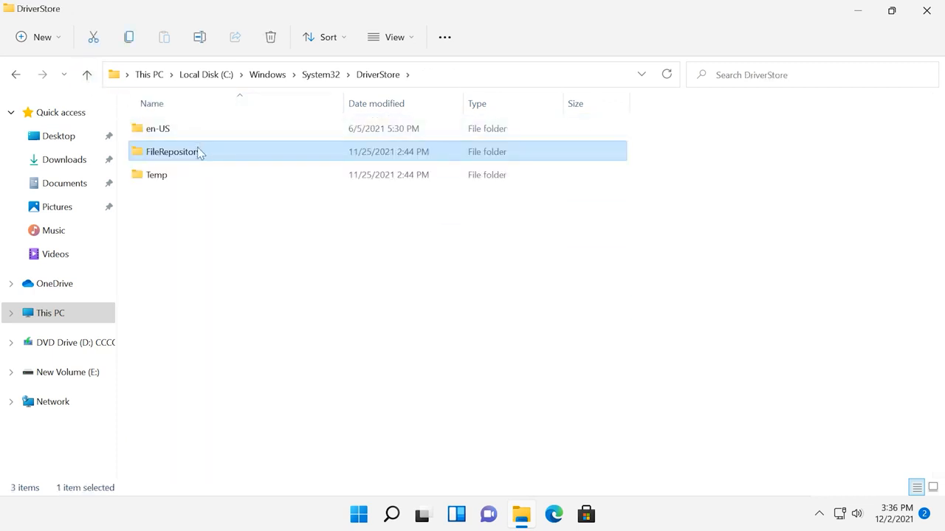
pyautogui.moveTo(174, 150)
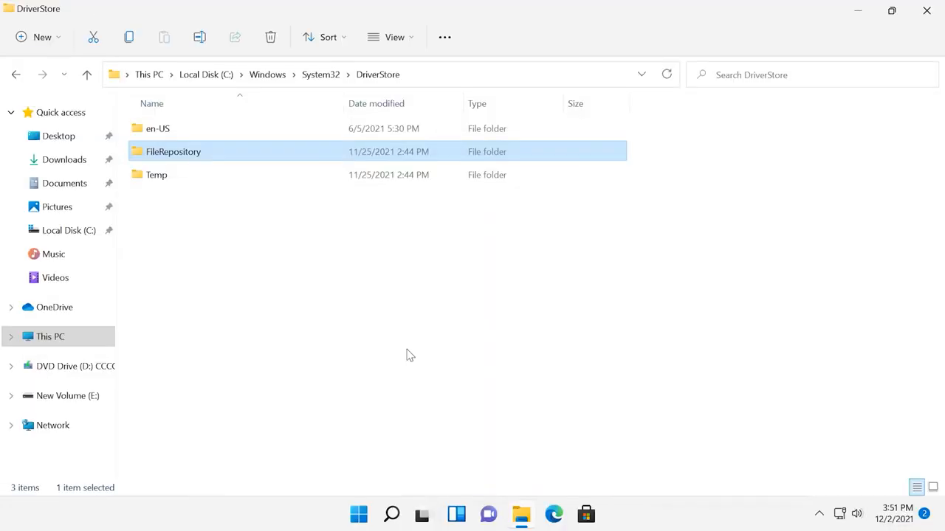
# Launch an elevated Command Prompt via search for cmd and maximize it.
pyautogui.click(392, 514)
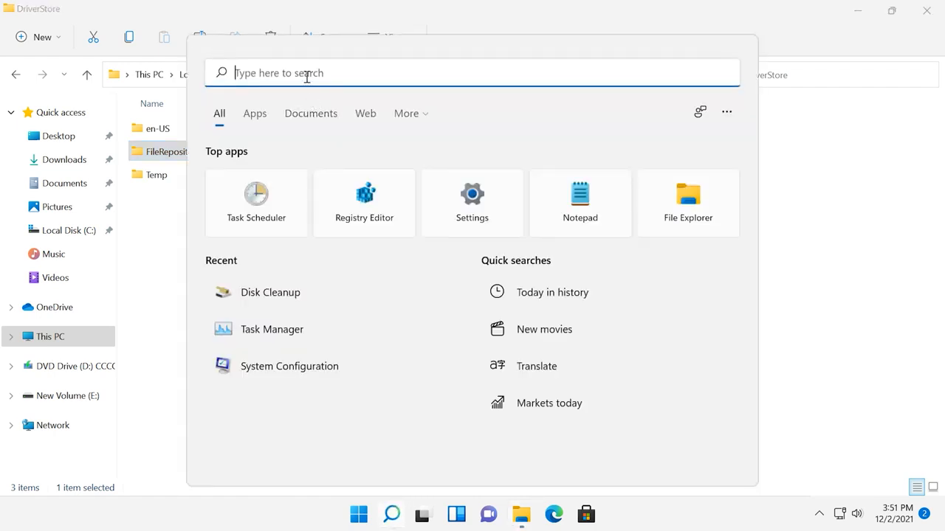
pyautogui.write('cmd')
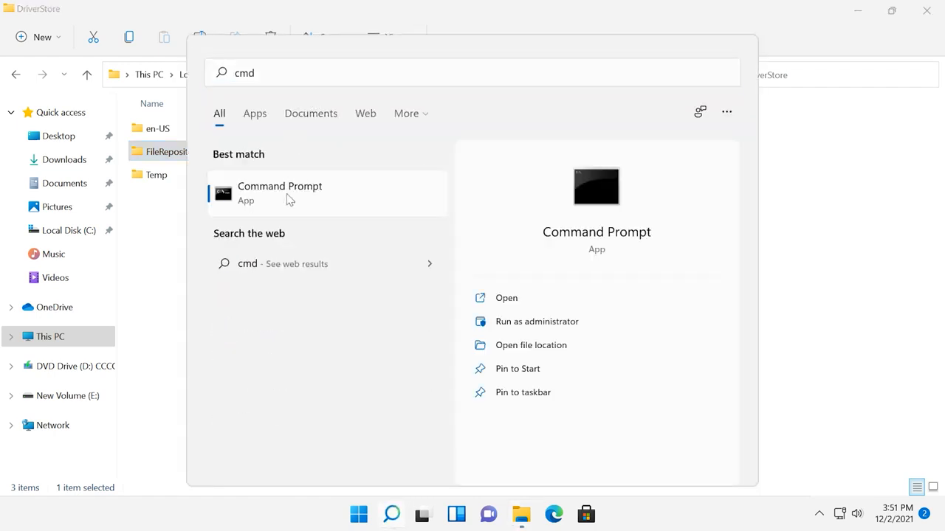
pyautogui.click(537, 322)
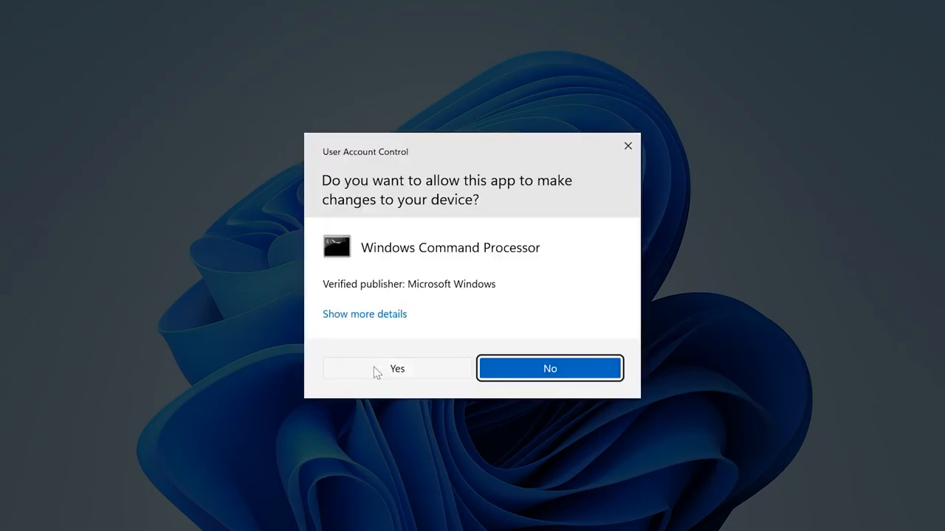
pyautogui.click(395, 369)
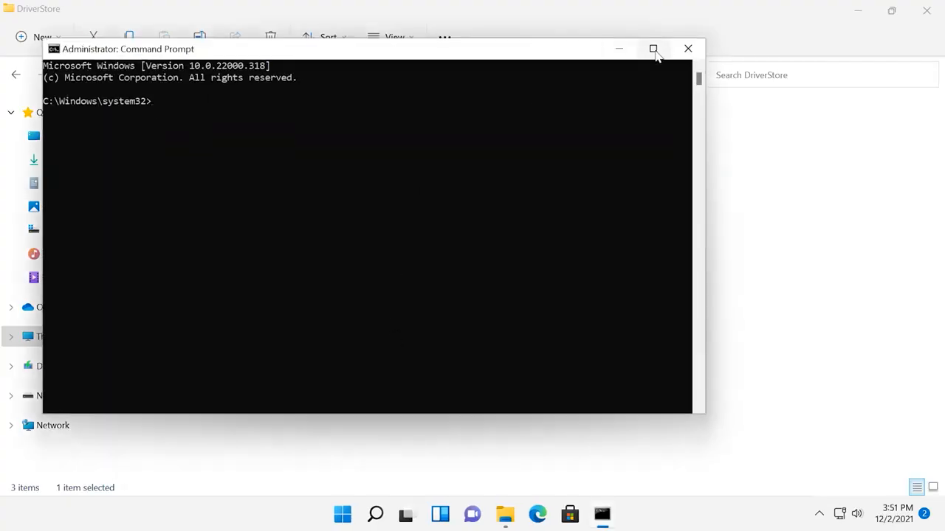
pyautogui.click(652, 49)
pyautogui.write('pnputil.exe /e > c:\\drivers.txt')
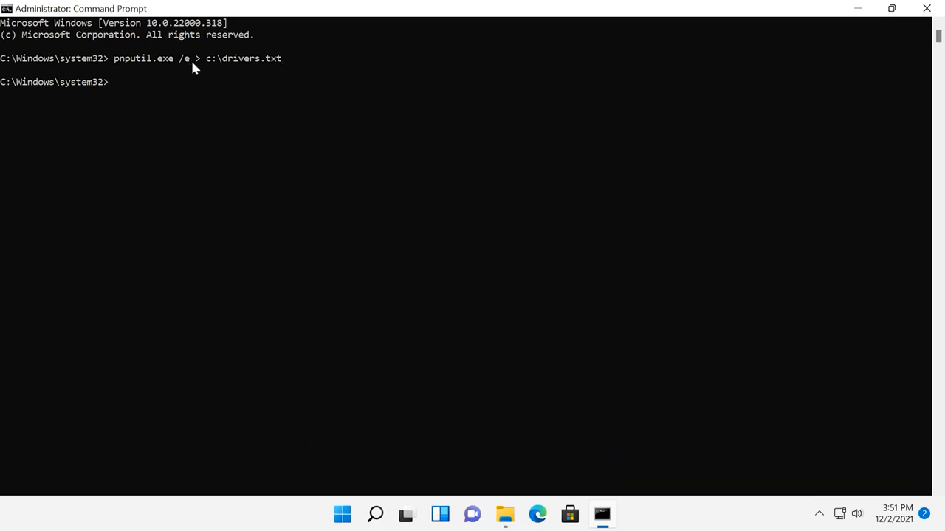
pyautogui.moveTo(820, 41)
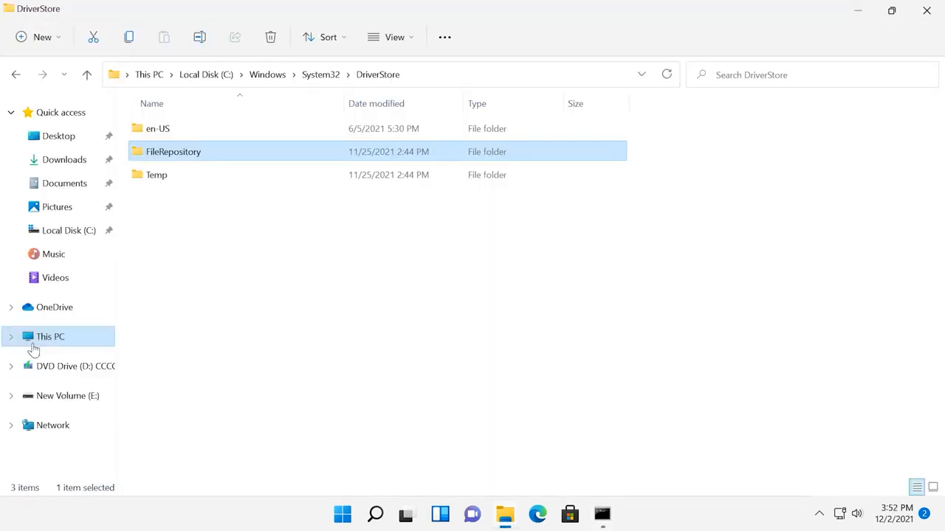
# Open drivers.txt from Local Disk (C:) under This PC.
pyautogui.click(50, 337)
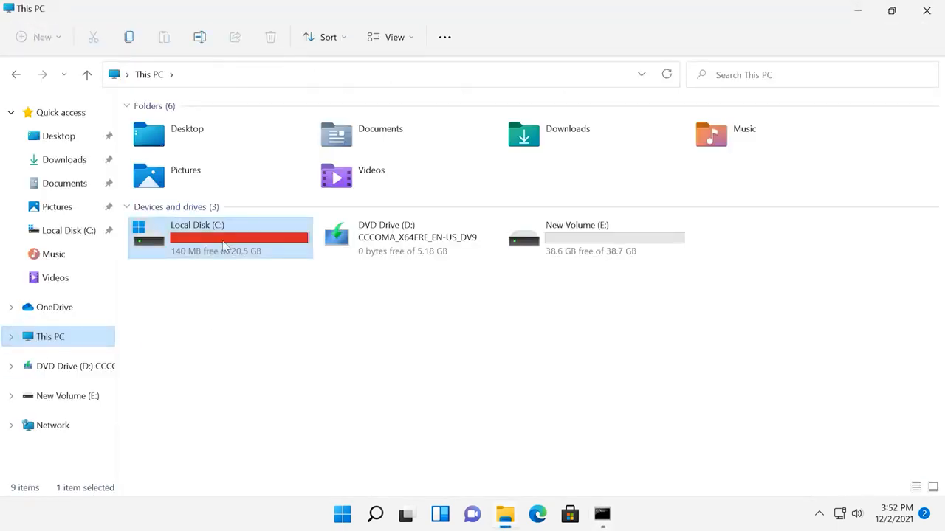
pyautogui.doubleClick(220, 238)
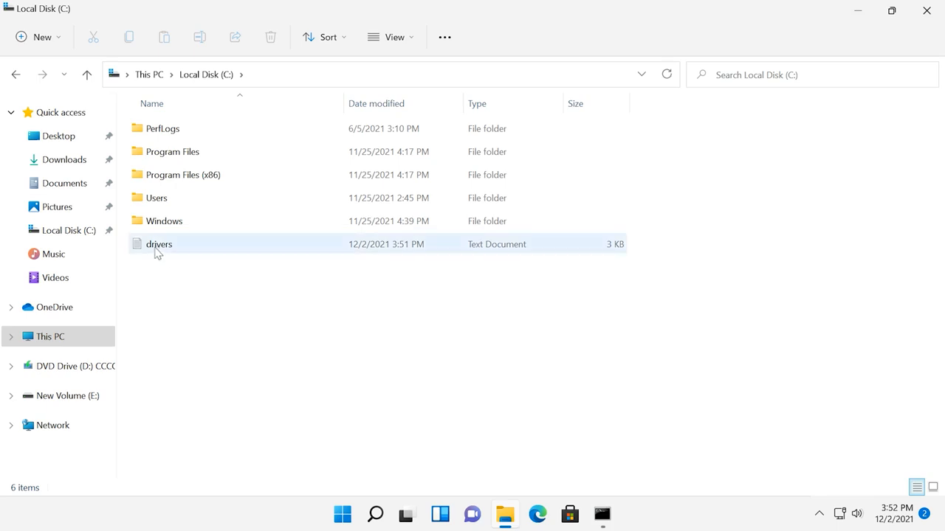
pyautogui.doubleClick(159, 245)
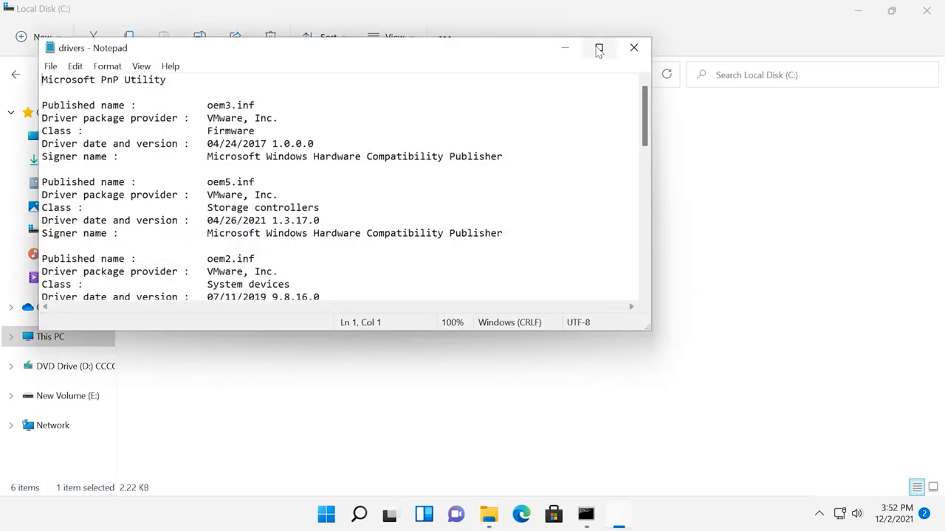
# Maximize Notepad and read through the oem*.inf package entries in drivers.txt.
pyautogui.click(599, 47)
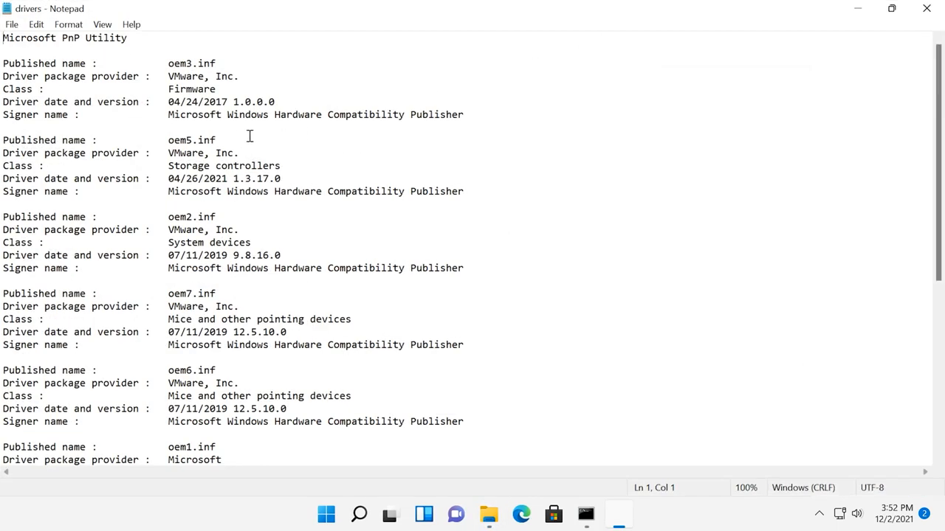
pyautogui.scroll(-3)
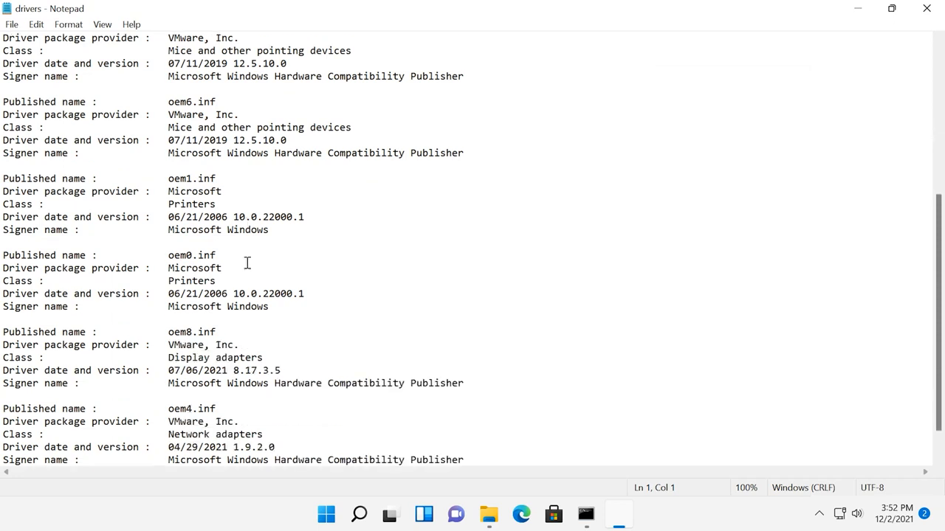
pyautogui.scroll(3)
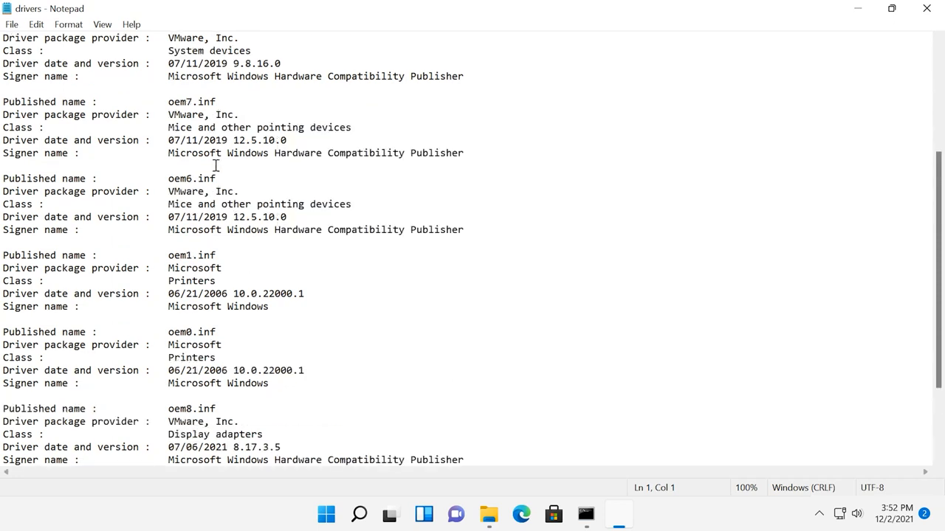
pyautogui.doubleClick(192, 101)
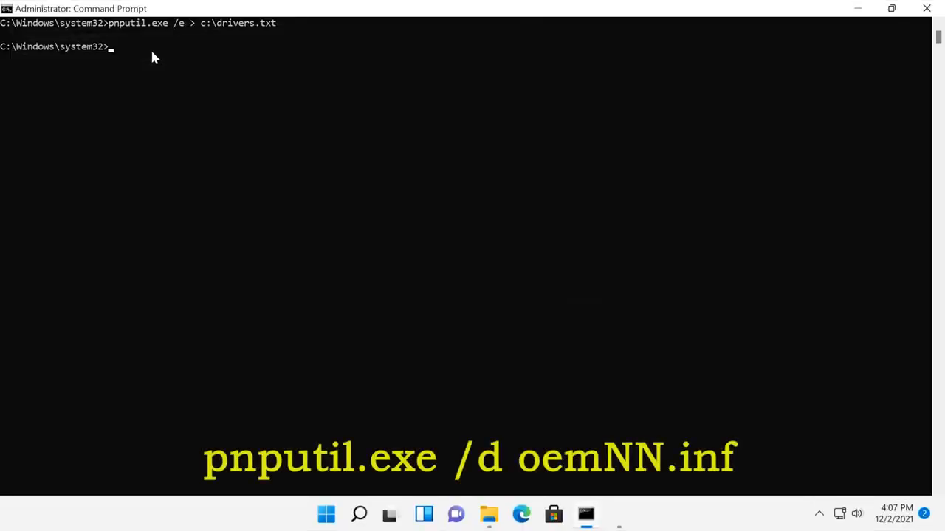
# Run pnputil.exe /d oem4.inf to delete the old driver package.
pyautogui.write('pnputil.exe /d oem4.inf')
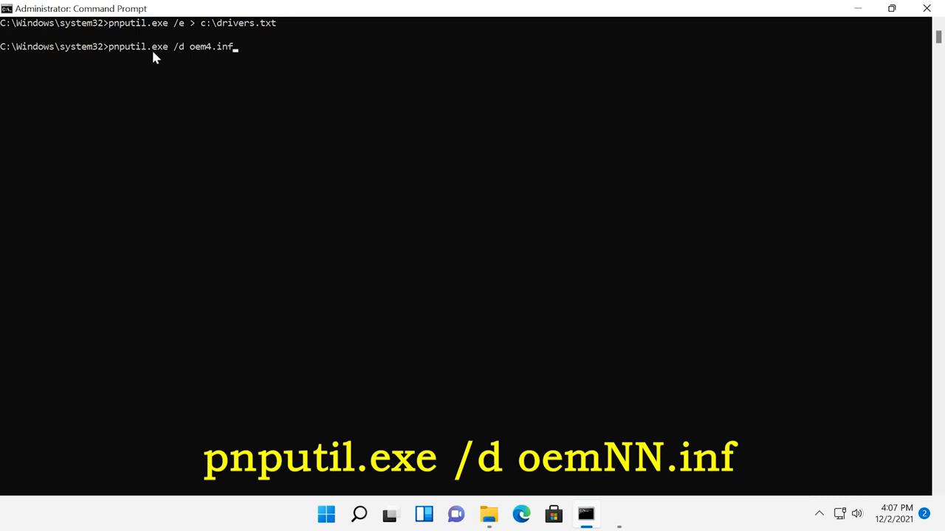
pyautogui.moveTo(163, 56)
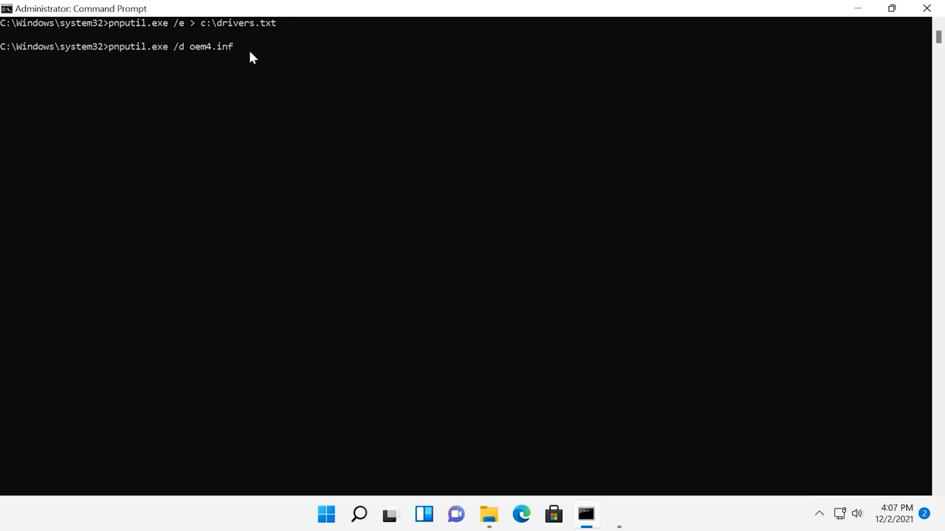
pyautogui.press('Return')
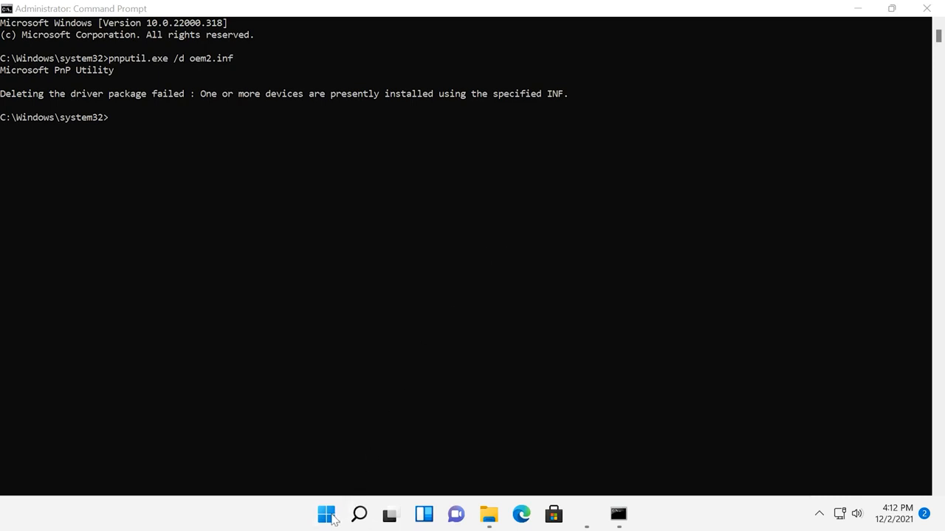
# Open Device Manager and view the VMware SVGA 3D adapter's Driver details, version 8.17.3.5.
pyautogui.rightClick(327, 514)
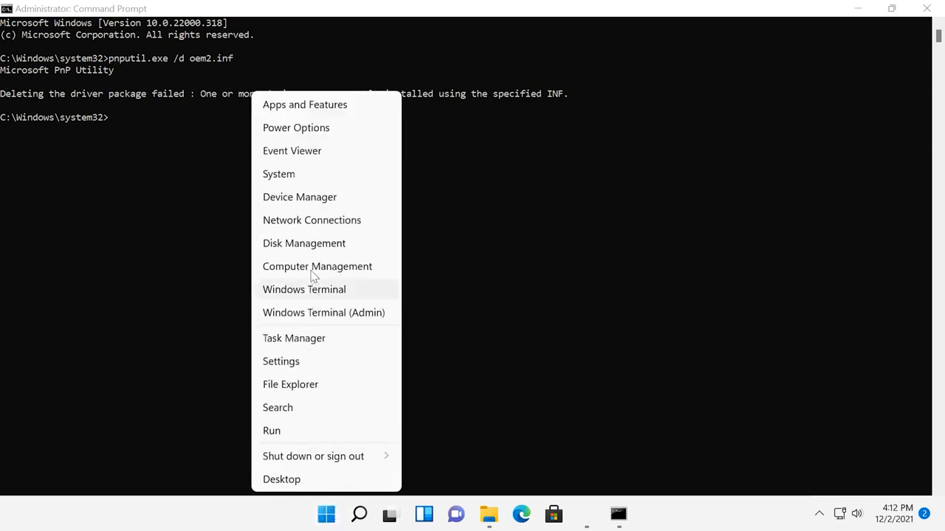
pyautogui.moveTo(310, 201)
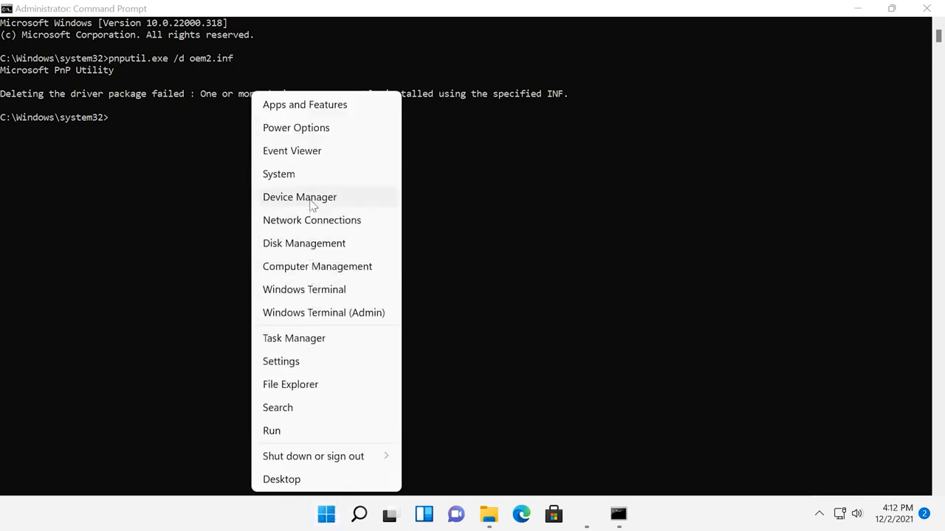
pyautogui.click(298, 196)
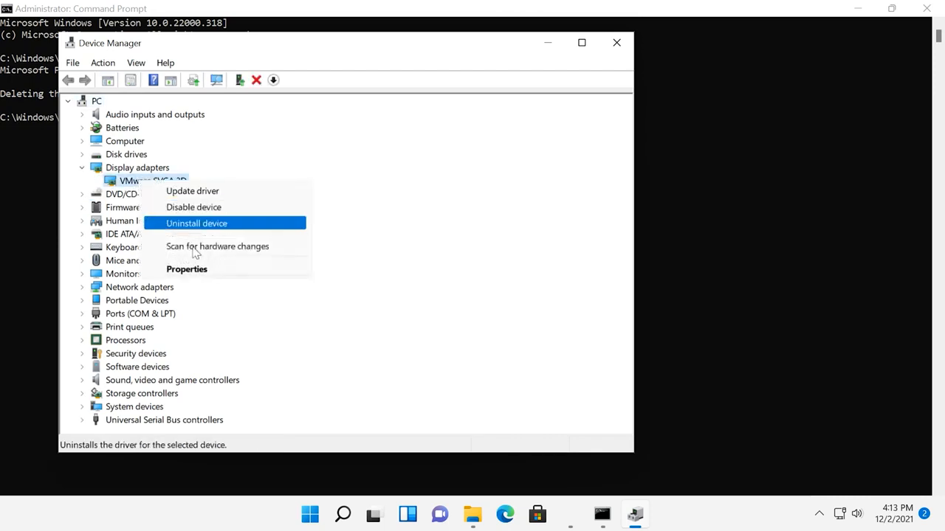
pyautogui.click(186, 268)
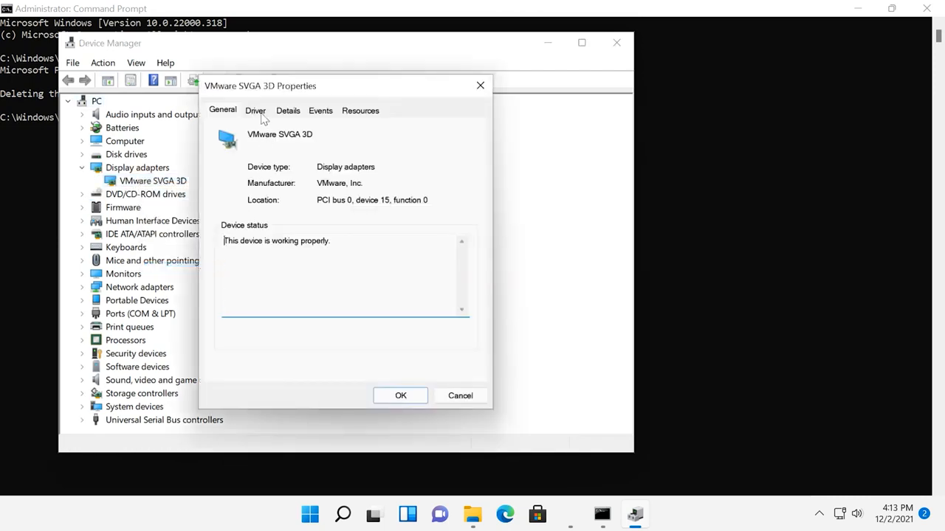
pyautogui.click(254, 109)
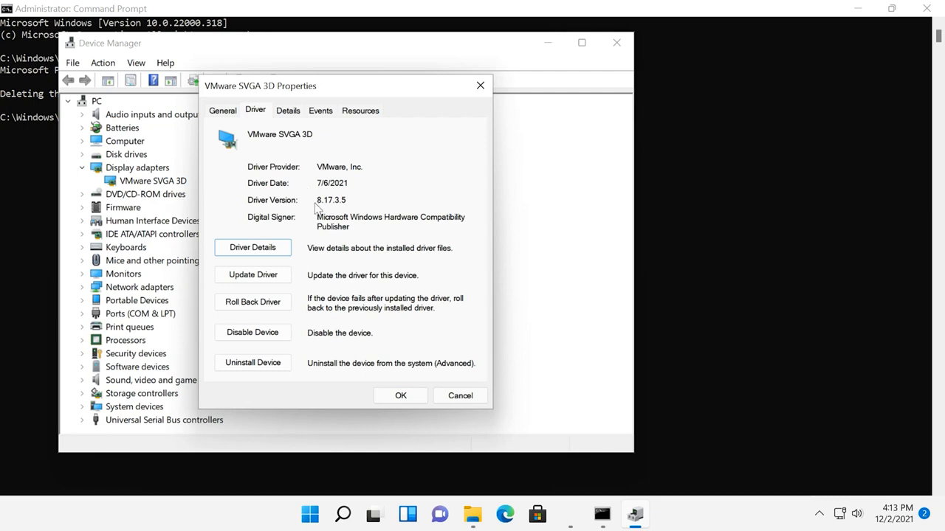